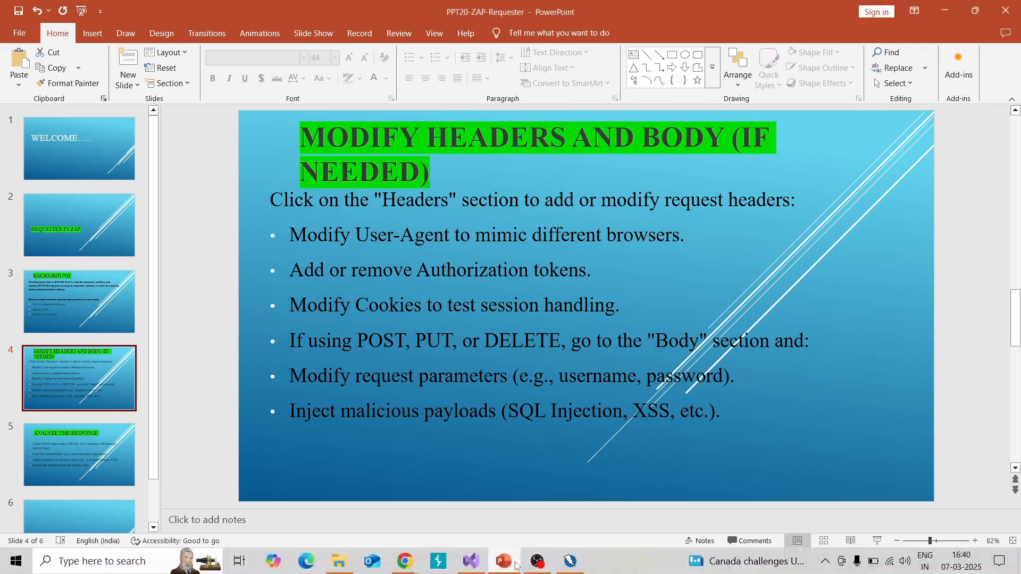
{"action": "mouse_move", "coordinate": [568, 560]}
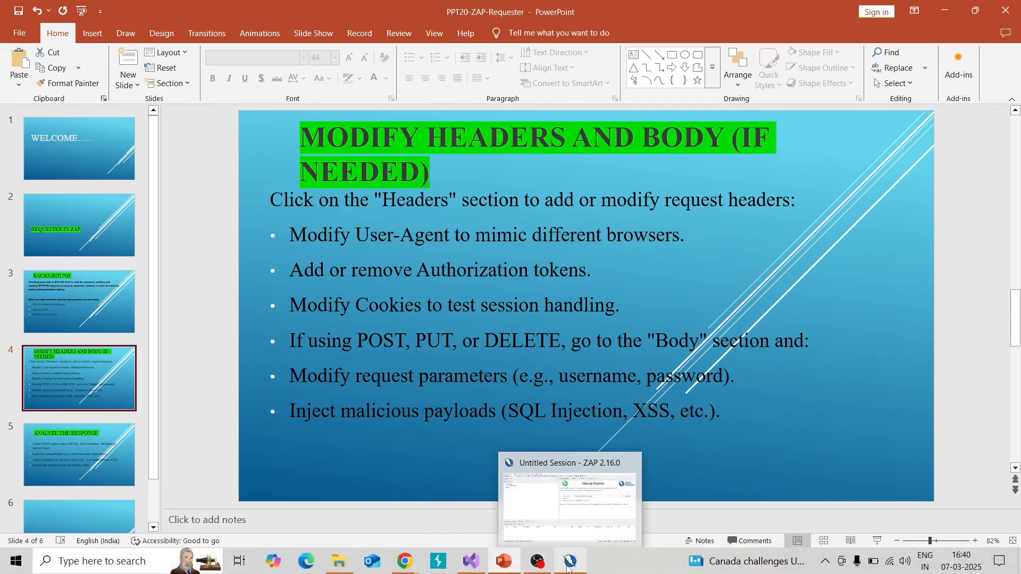
Switch from the PowerPoint headers-and-body slide to the OWASP ZAP window.
{"action": "left_click", "coordinate": [568, 501]}
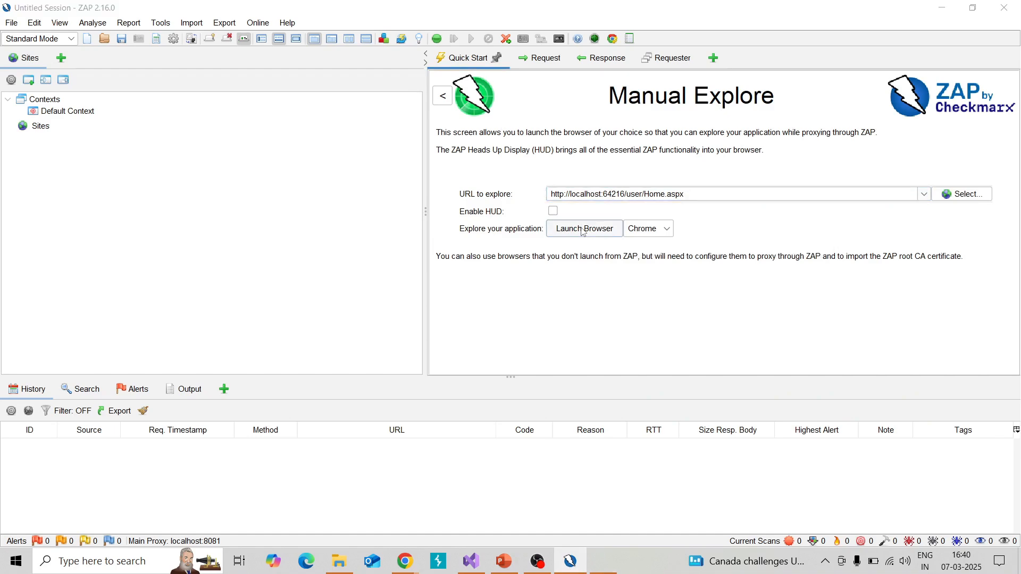
Launch a ZAP-proxied Chrome from Manual Explore, opening the furniture site's login page.
{"action": "left_click", "coordinate": [583, 228]}
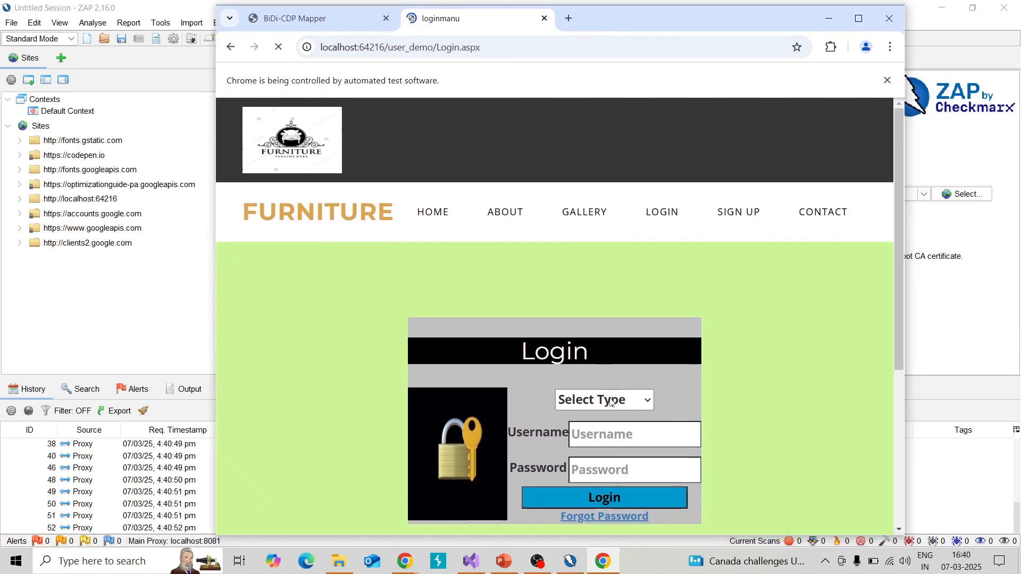
Sign in as santesting with the USER role and reach the welcome home page.
{"action": "left_click", "coordinate": [602, 400]}
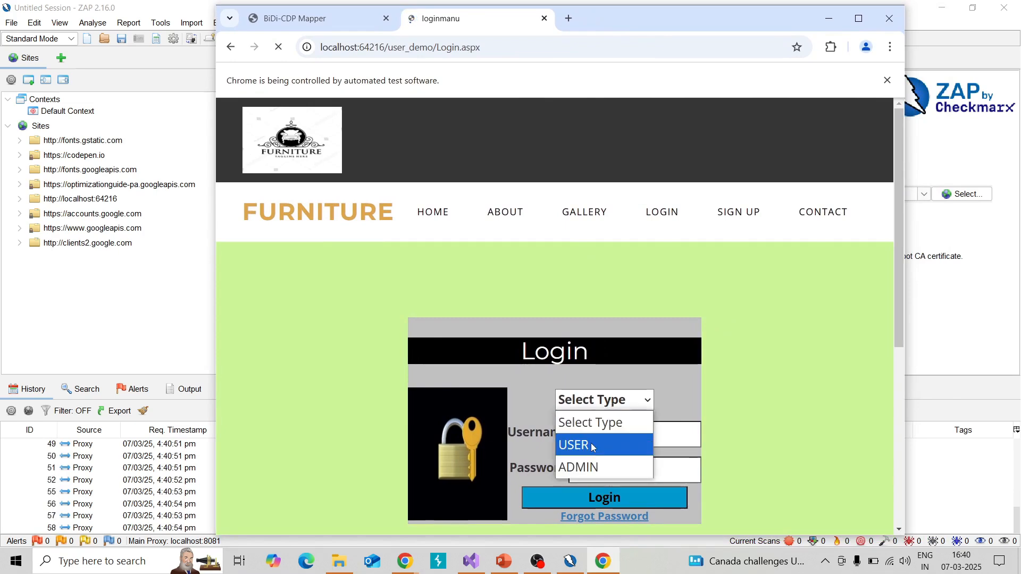
{"action": "left_click", "coordinate": [572, 444]}
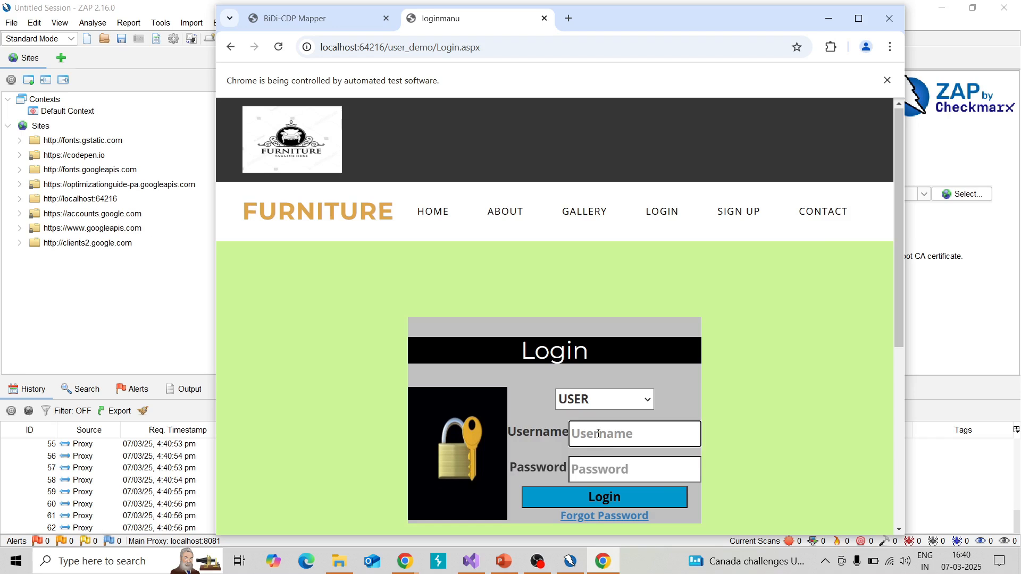
{"action": "type", "text": "san"}
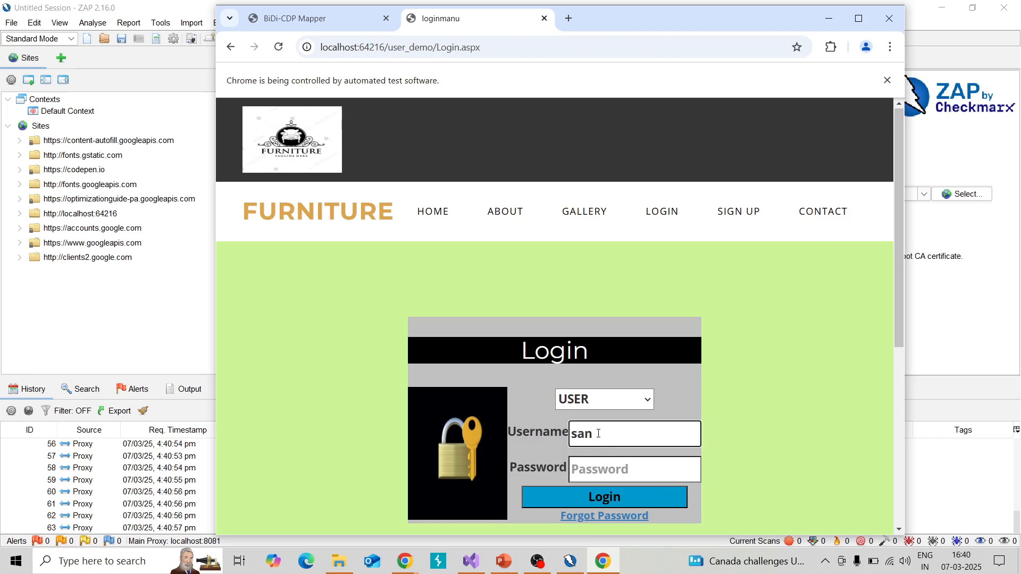
{"action": "type", "text": "testing"}
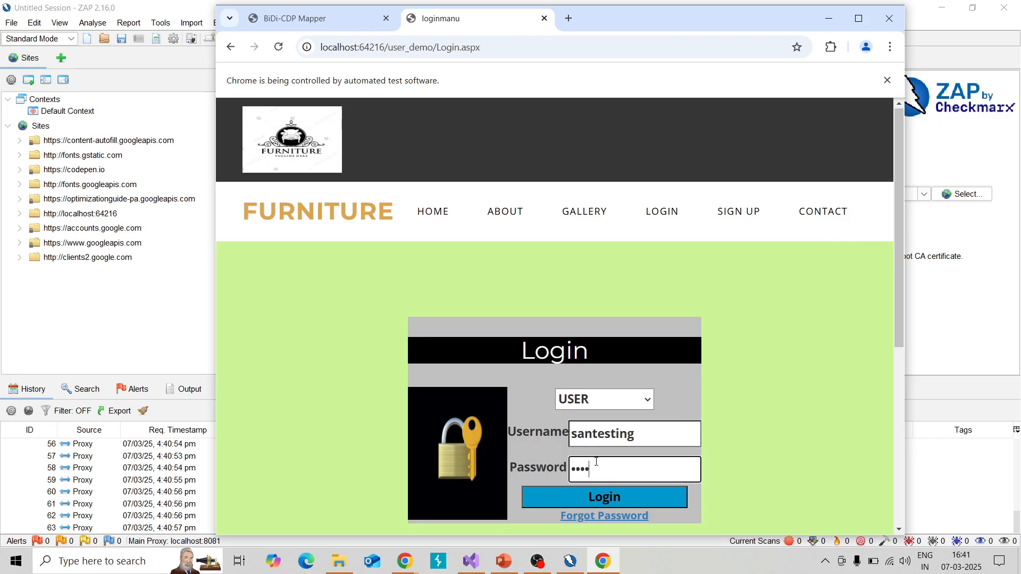
{"action": "left_click", "coordinate": [603, 497]}
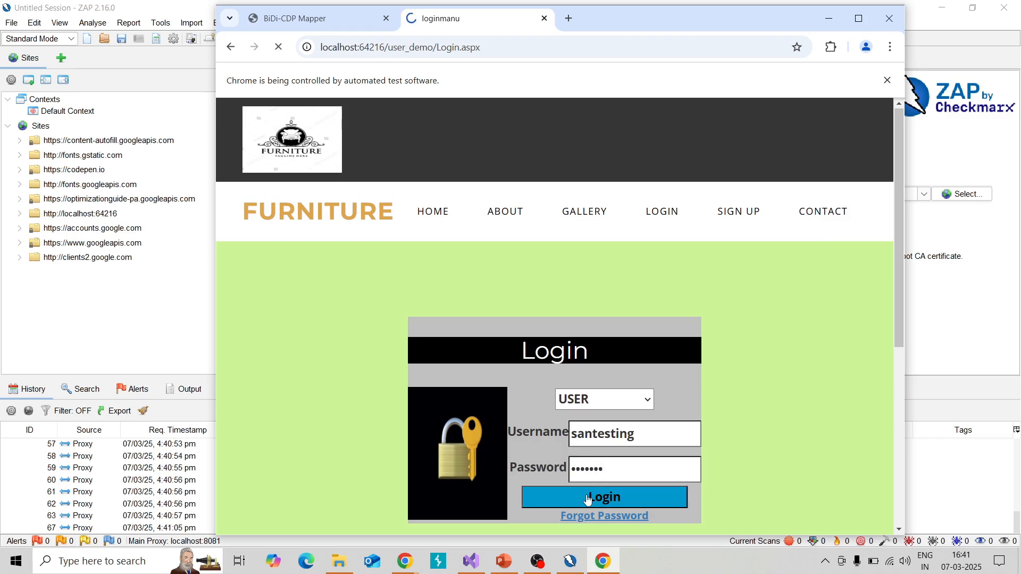
{"action": "left_click", "coordinate": [603, 497]}
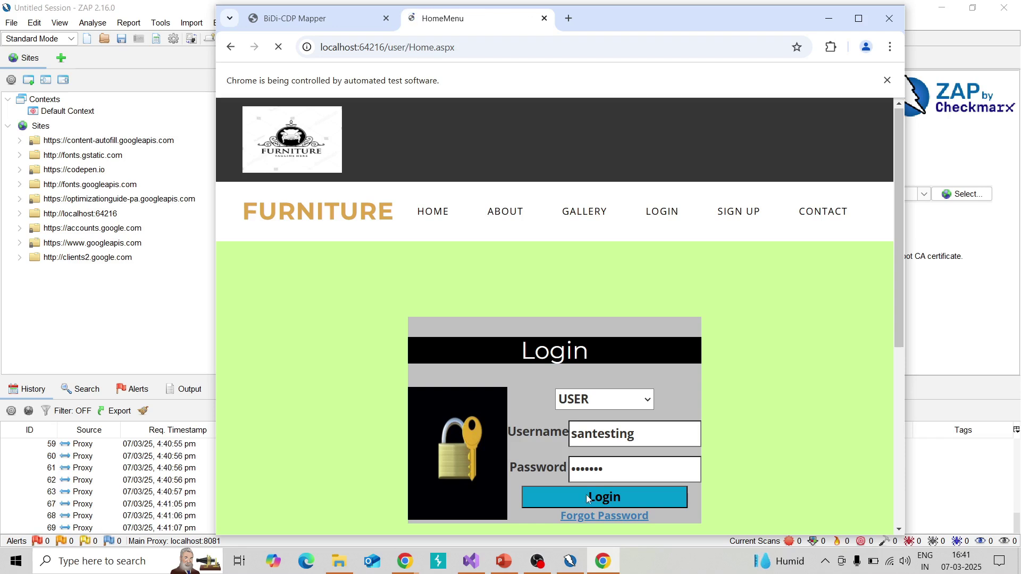
{"action": "left_click", "coordinate": [602, 497]}
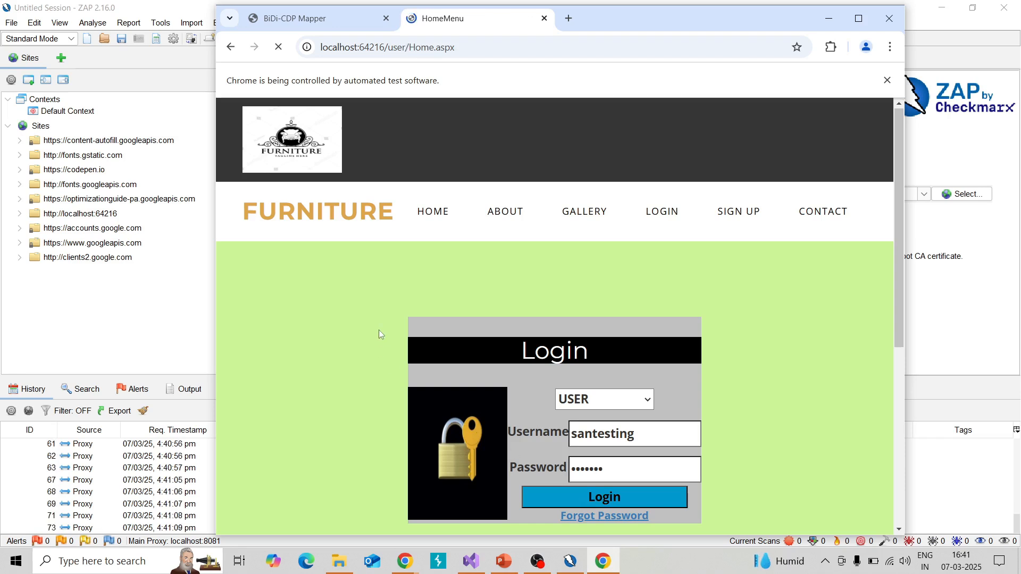
{"action": "left_click", "coordinate": [603, 497]}
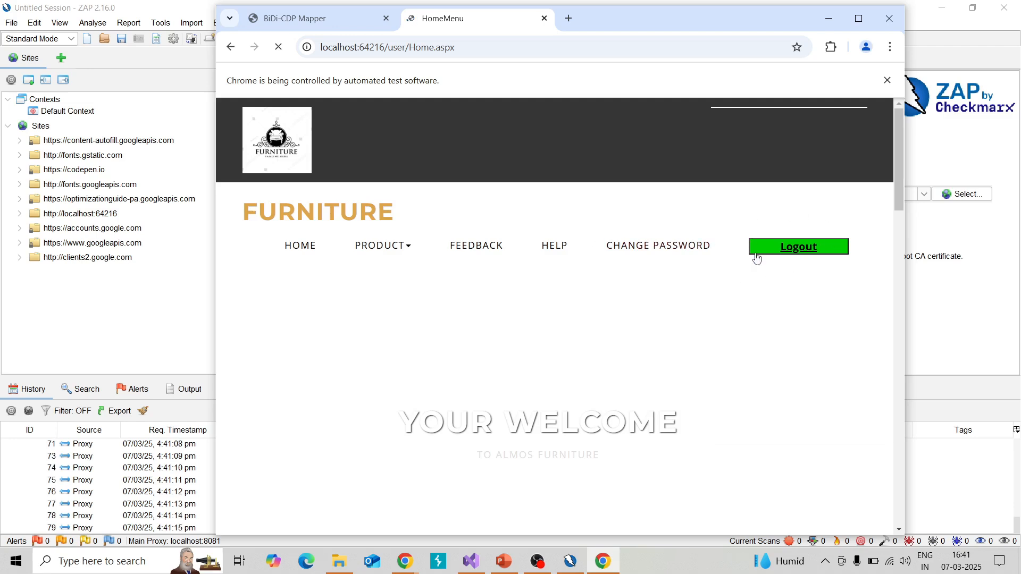
{"action": "mouse_move", "coordinate": [858, 253]}
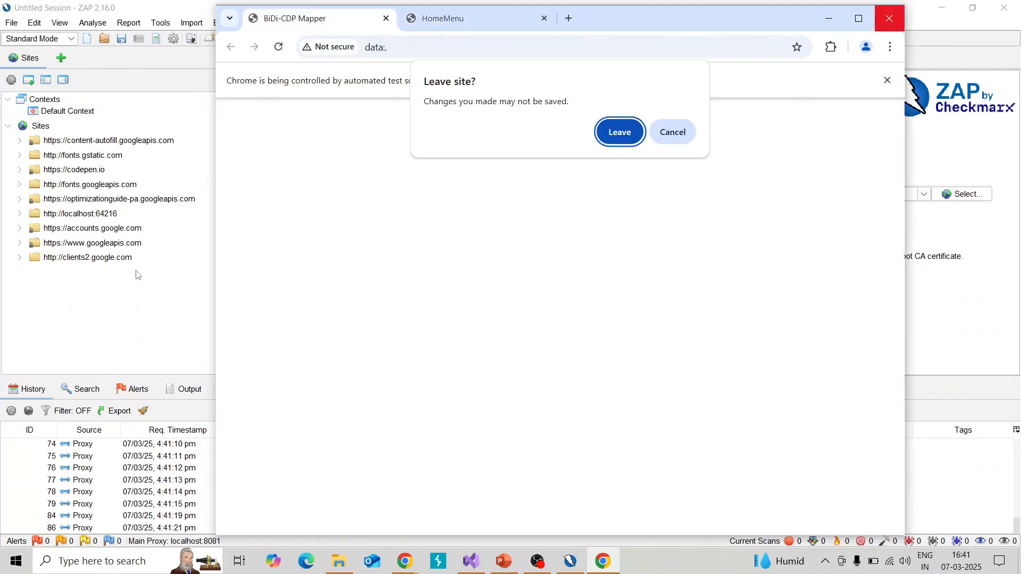
Close Chrome and expand localhost:64216 > user_demo to reveal the Login.aspx requests.
{"action": "left_click", "coordinate": [619, 131]}
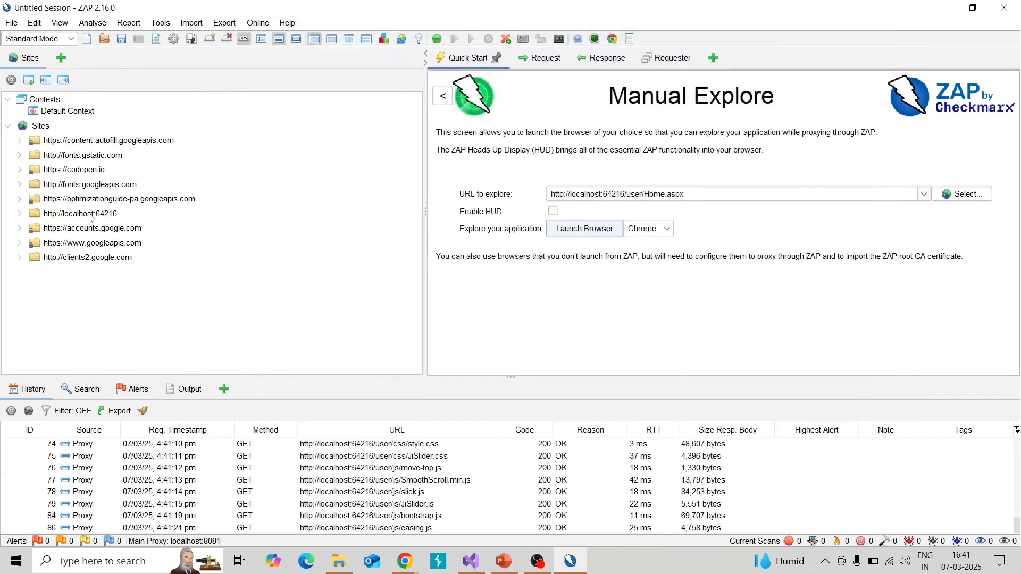
{"action": "left_click", "coordinate": [19, 213]}
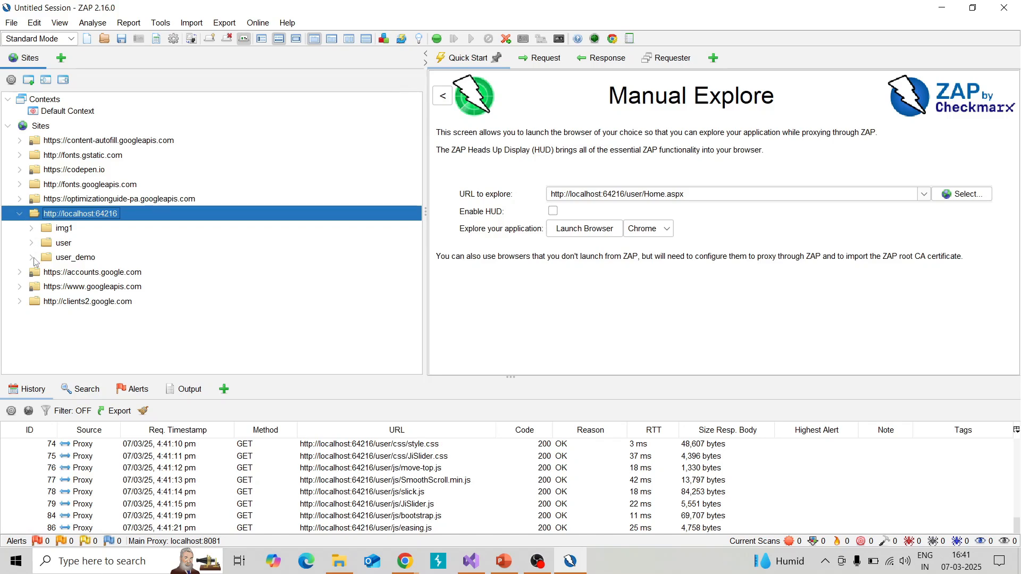
{"action": "left_click", "coordinate": [32, 257]}
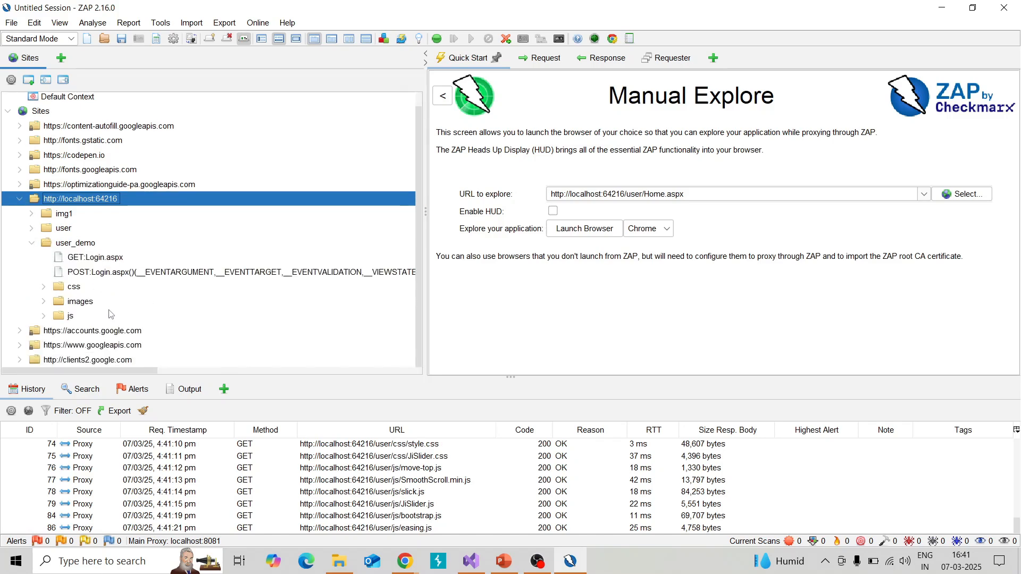
{"action": "mouse_move", "coordinate": [115, 277]}
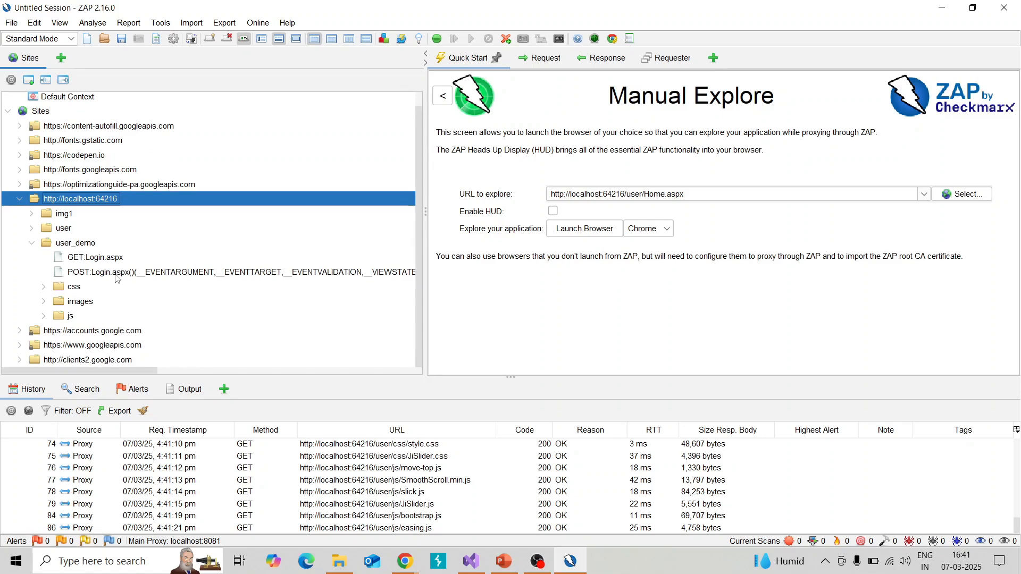
Select POST:Login.aspx to view its body with santesting, USER role and password.
{"action": "left_click", "coordinate": [241, 272]}
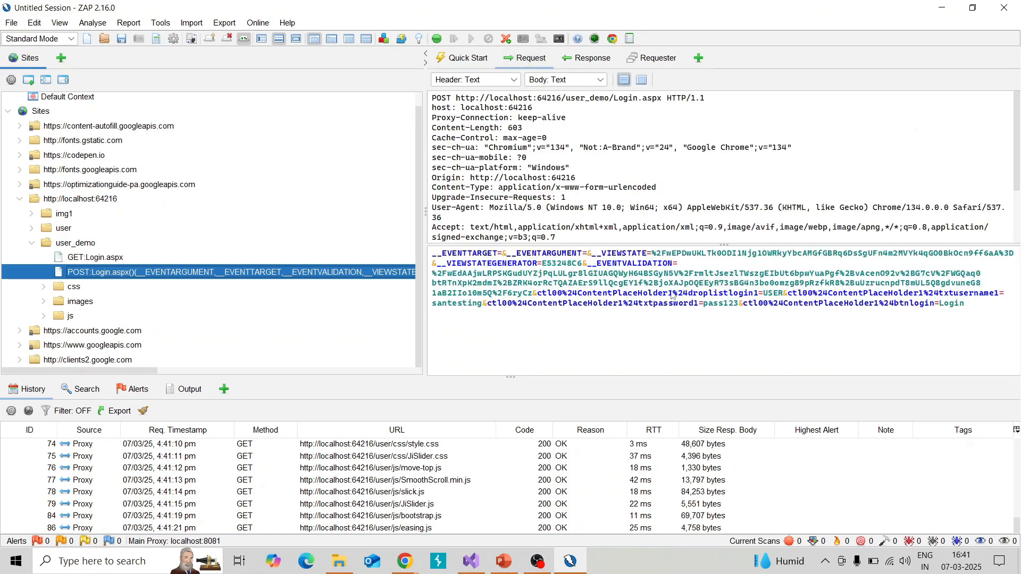
{"action": "mouse_move", "coordinate": [993, 299]}
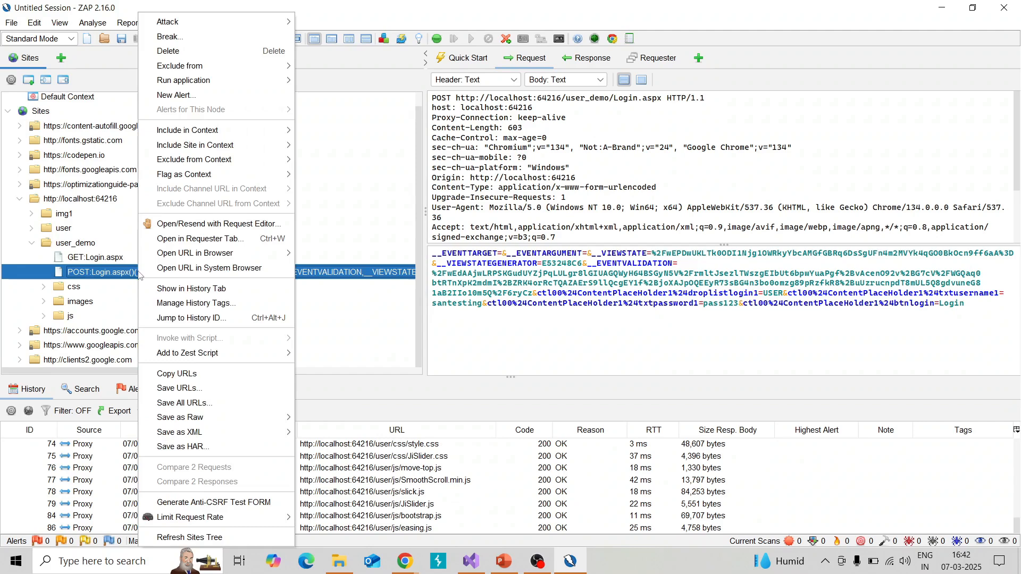
{"action": "mouse_move", "coordinate": [216, 224]}
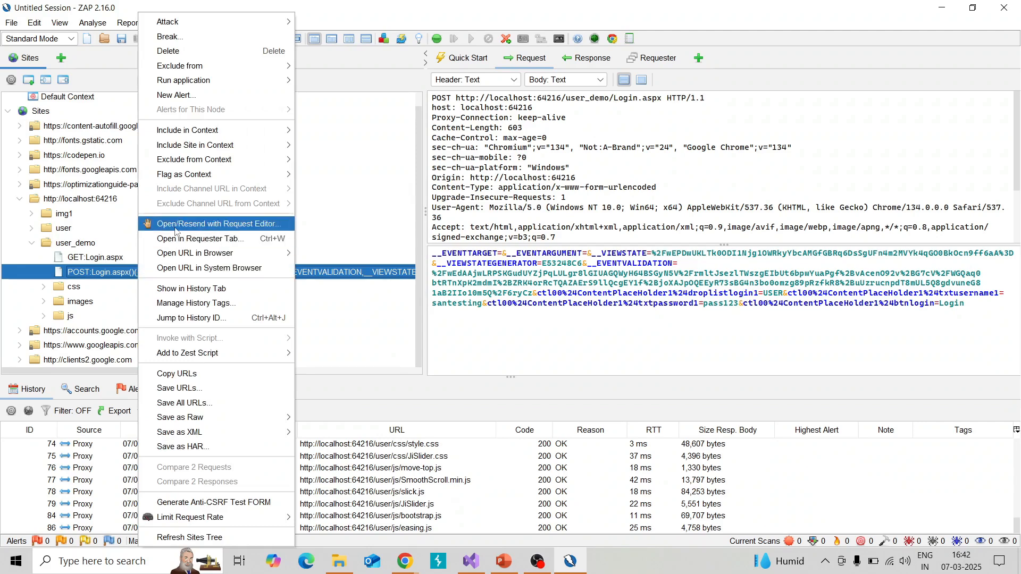
{"action": "mouse_move", "coordinate": [252, 227]}
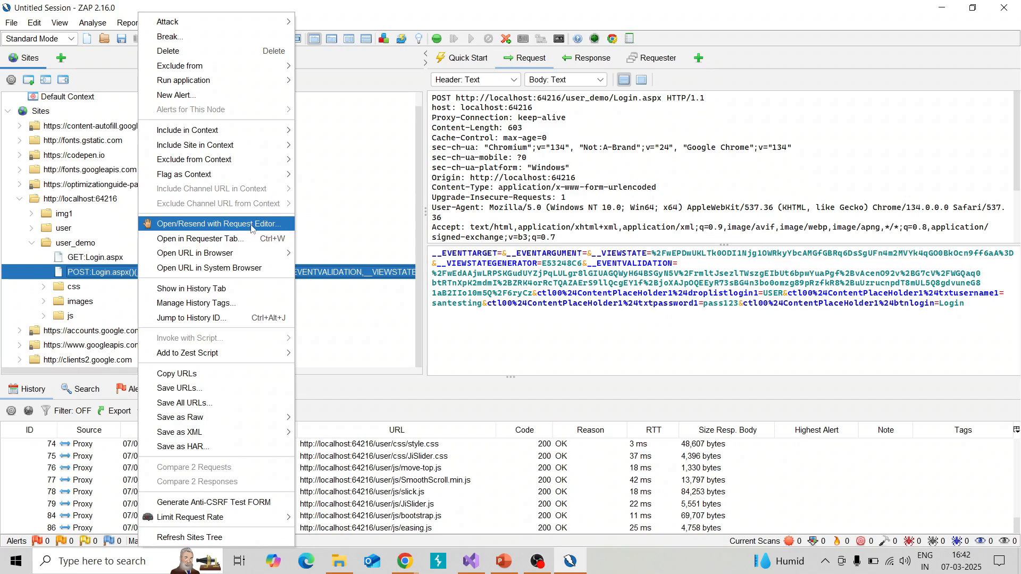
{"action": "left_click", "coordinate": [216, 223]}
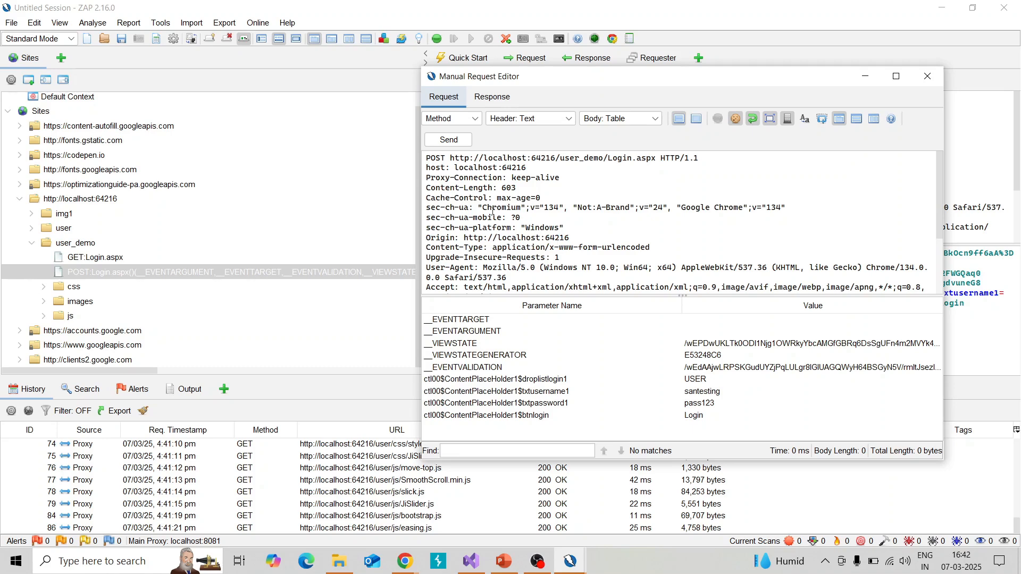
{"action": "mouse_move", "coordinate": [443, 96]}
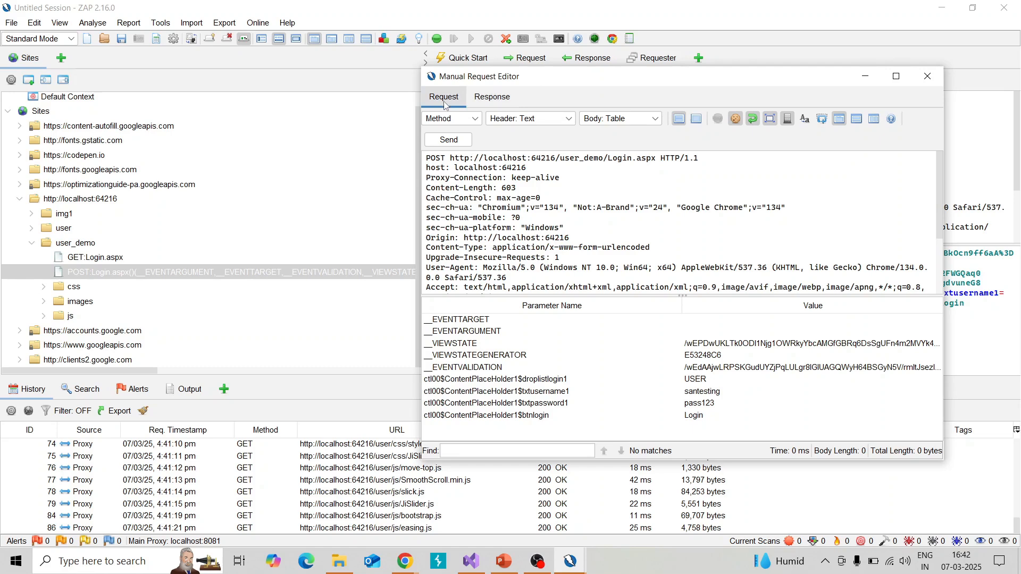
{"action": "left_click", "coordinate": [491, 96]}
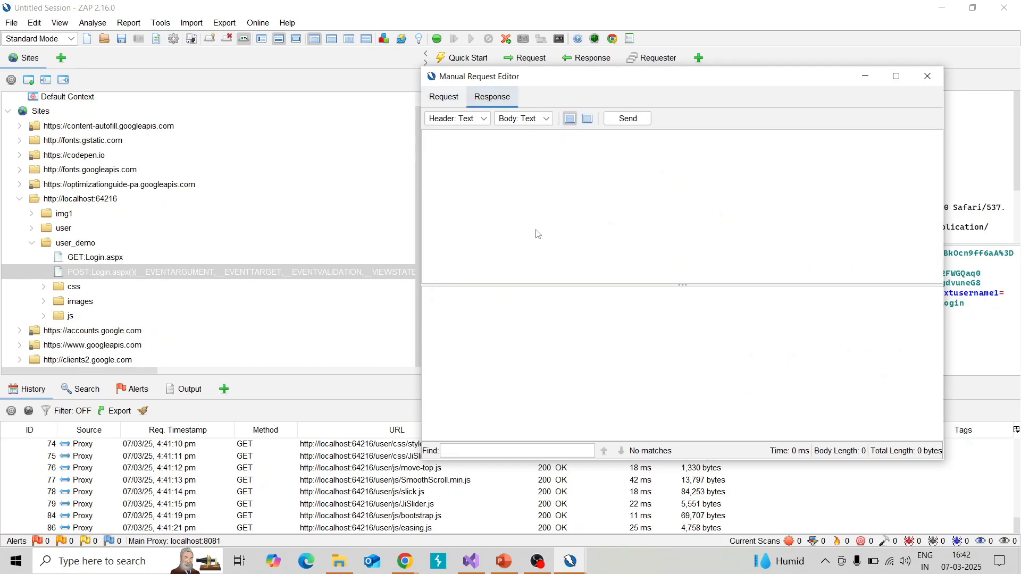
{"action": "left_click", "coordinate": [443, 96]}
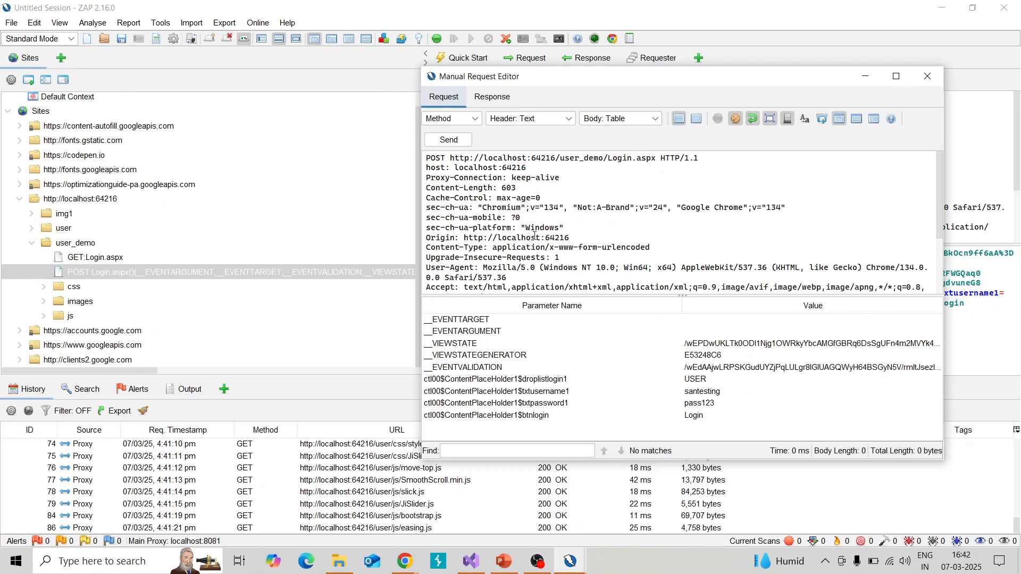
{"action": "mouse_move", "coordinate": [510, 321]}
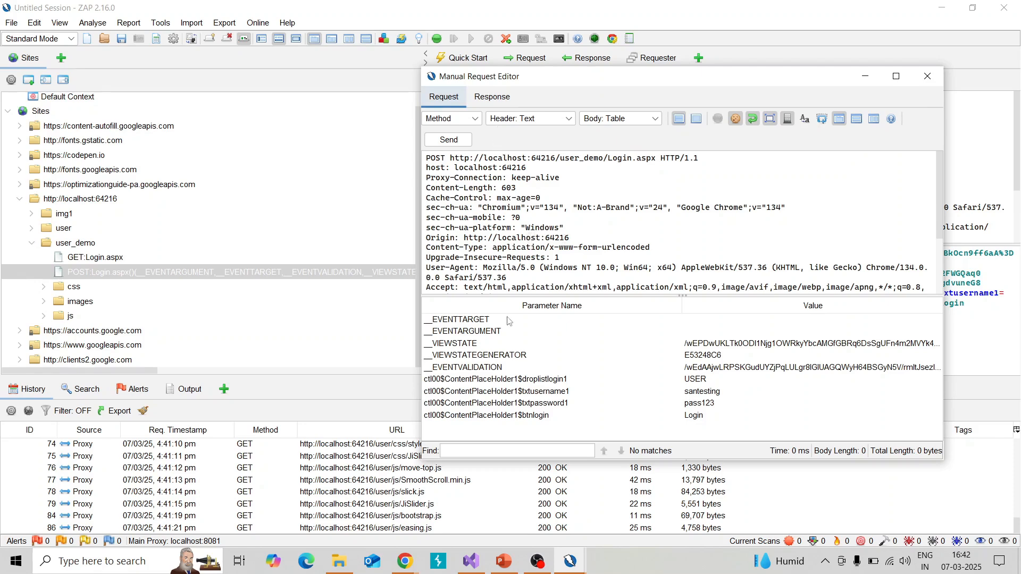
{"action": "mouse_move", "coordinate": [509, 310]}
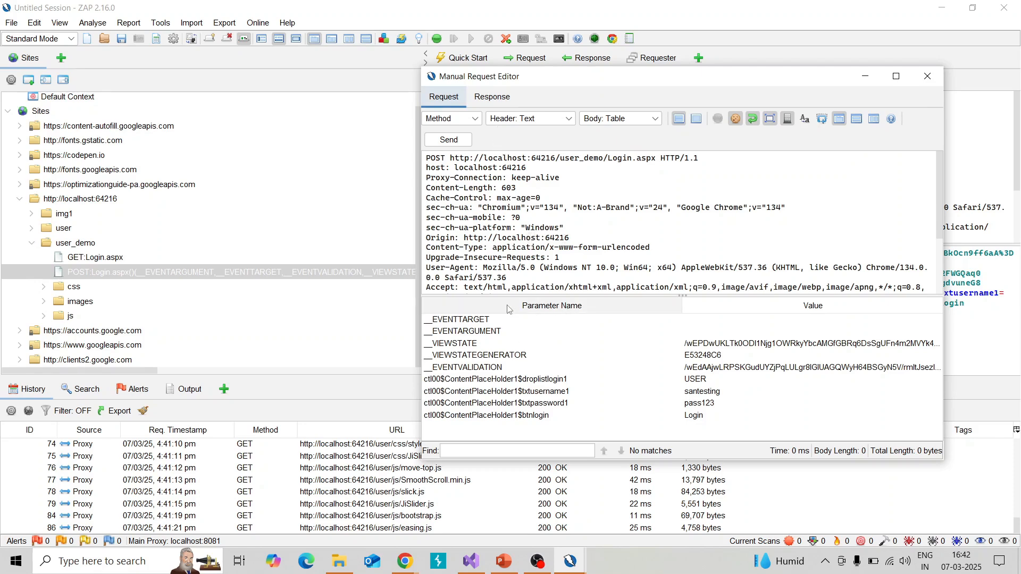
{"action": "mouse_move", "coordinate": [677, 388]}
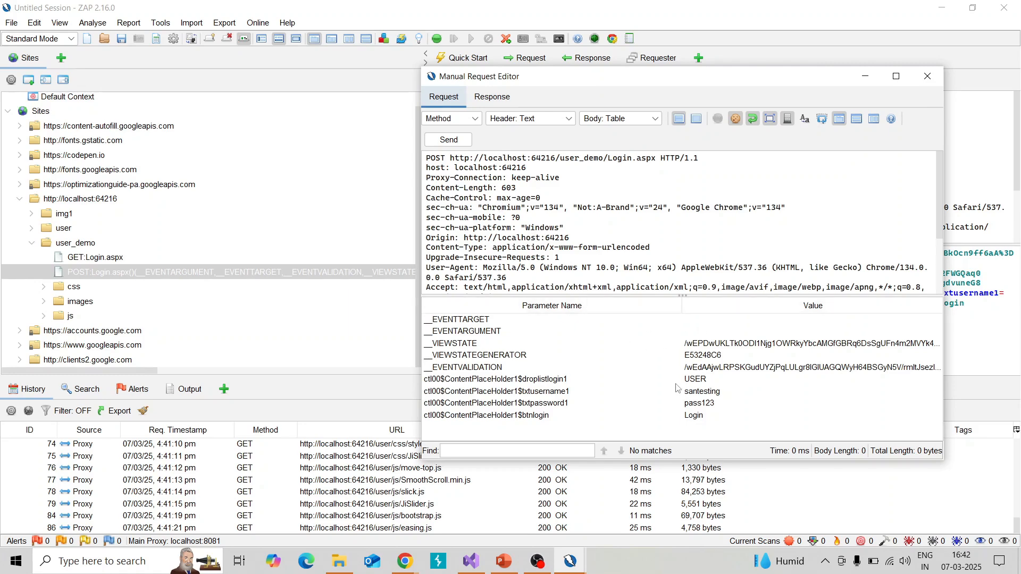
{"action": "mouse_move", "coordinate": [649, 399]}
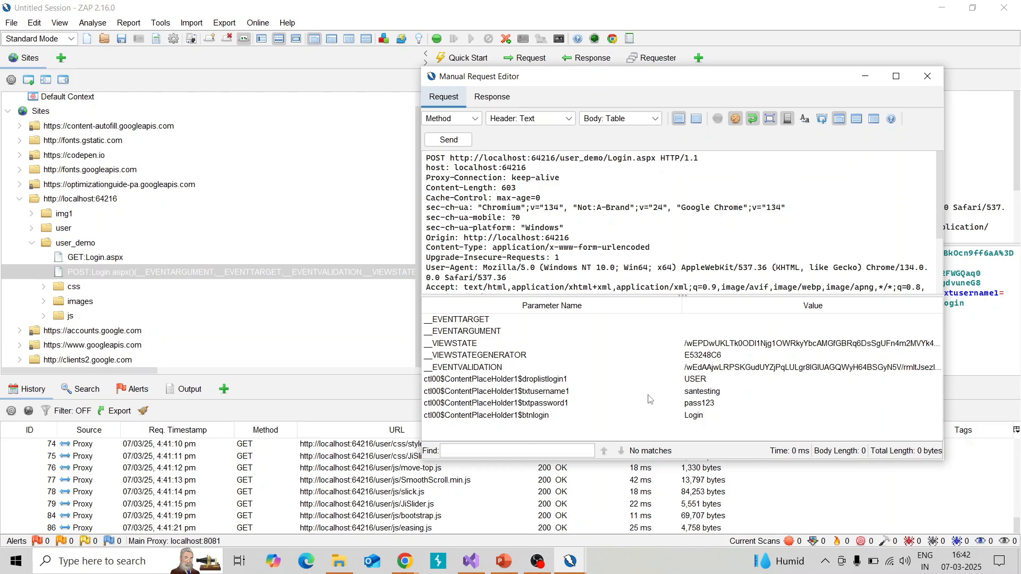
{"action": "mouse_move", "coordinate": [478, 124]}
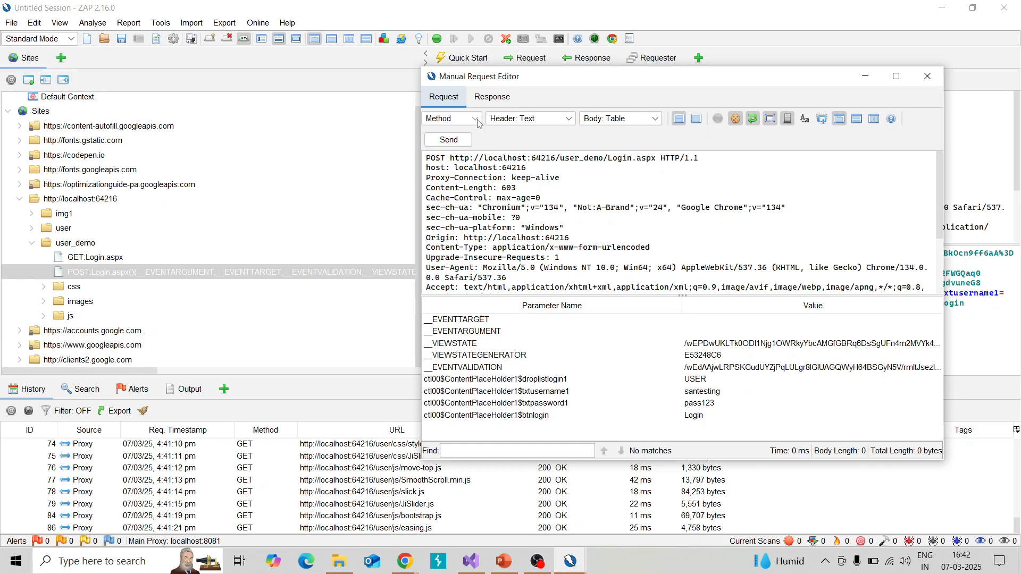
Preview the Method options and Hex and Table header views, leaving headers as Text.
{"action": "left_click", "coordinate": [451, 118]}
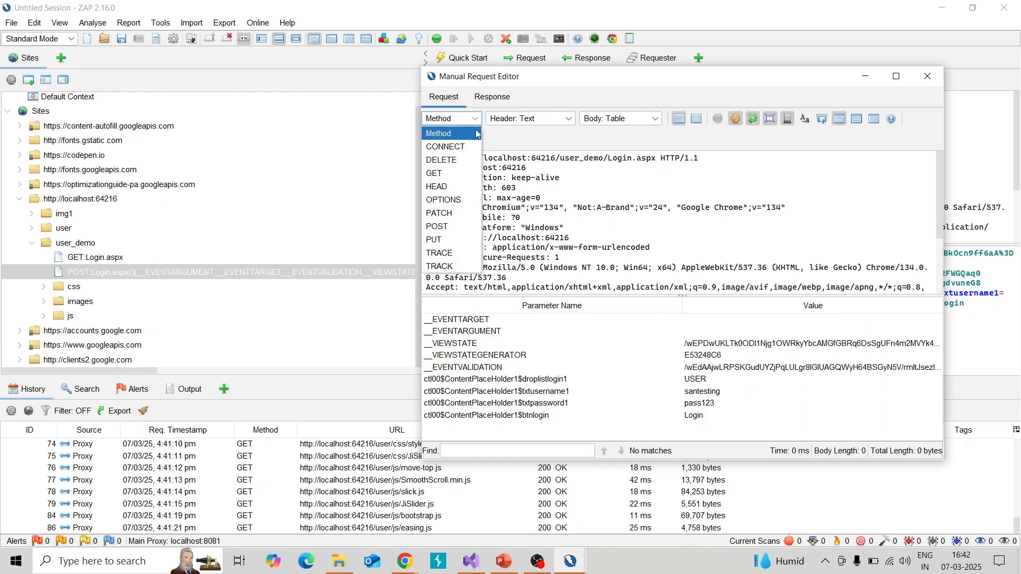
{"action": "mouse_move", "coordinate": [439, 212]}
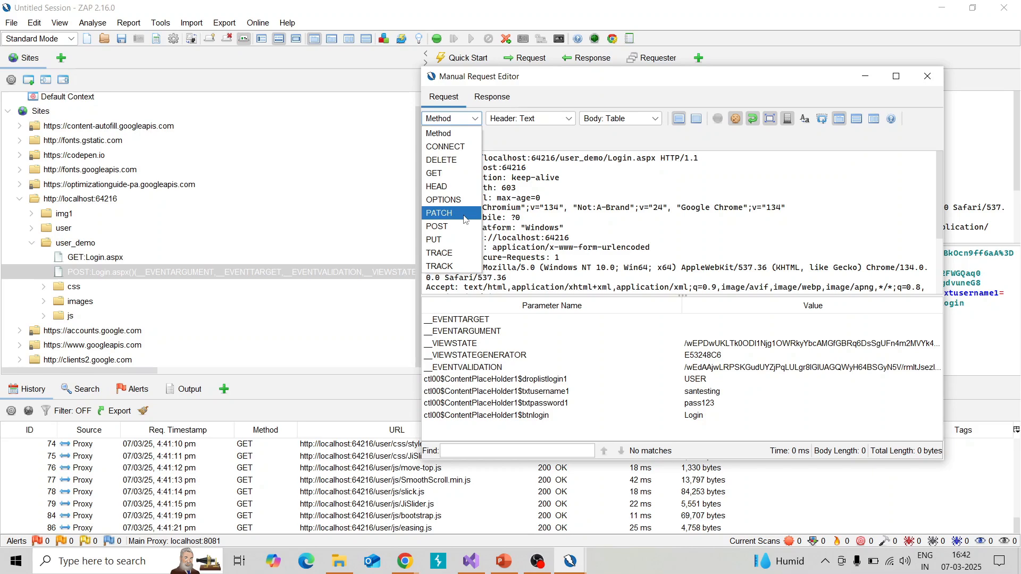
{"action": "mouse_move", "coordinate": [446, 200]}
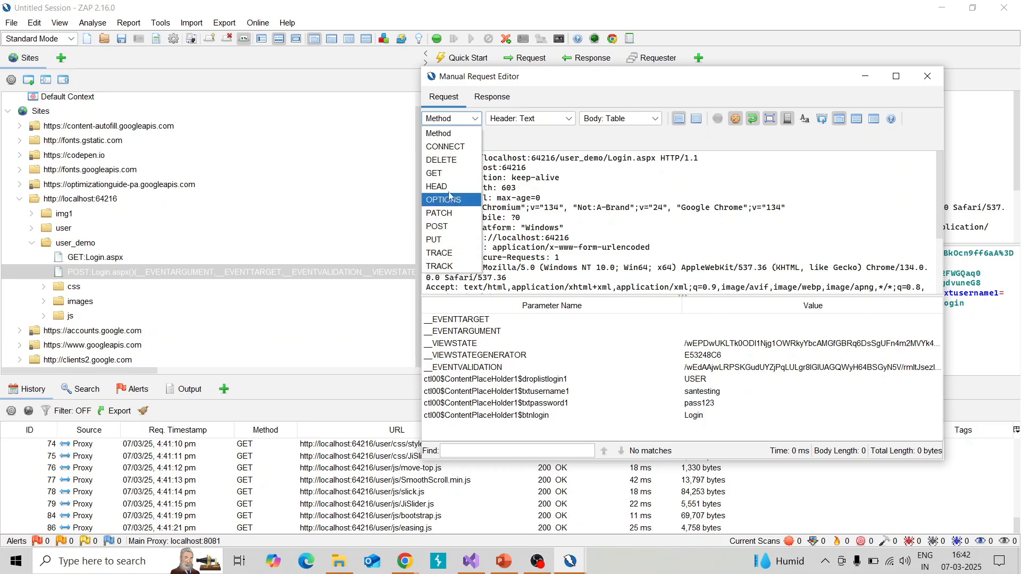
{"action": "mouse_move", "coordinate": [446, 146]}
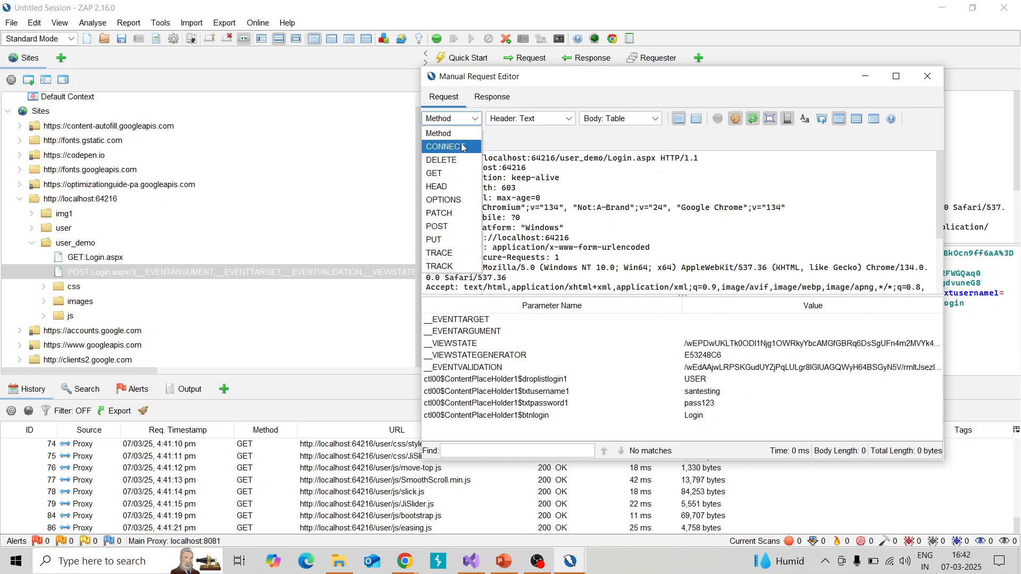
{"action": "mouse_move", "coordinate": [438, 134]}
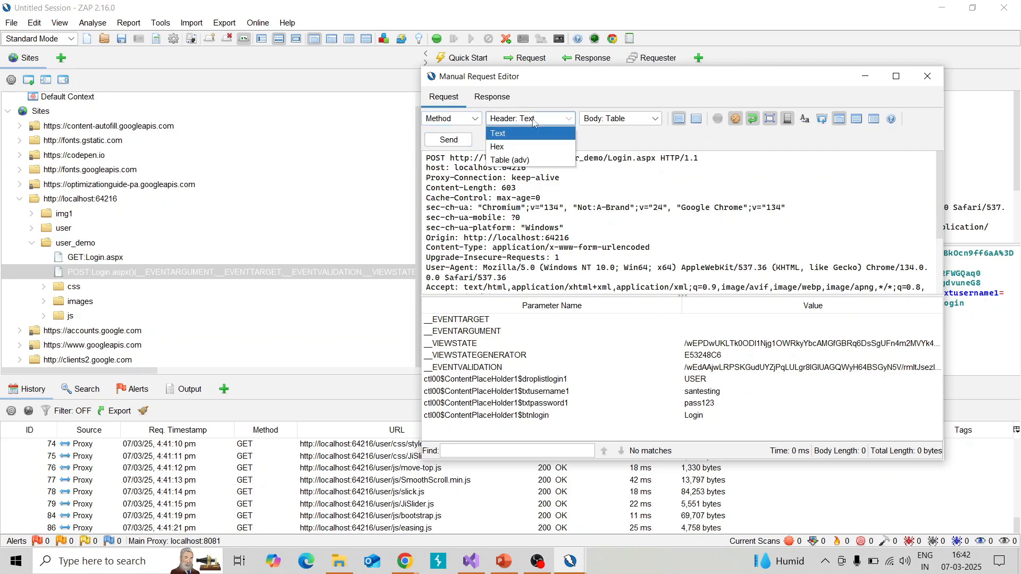
{"action": "mouse_move", "coordinate": [527, 135]}
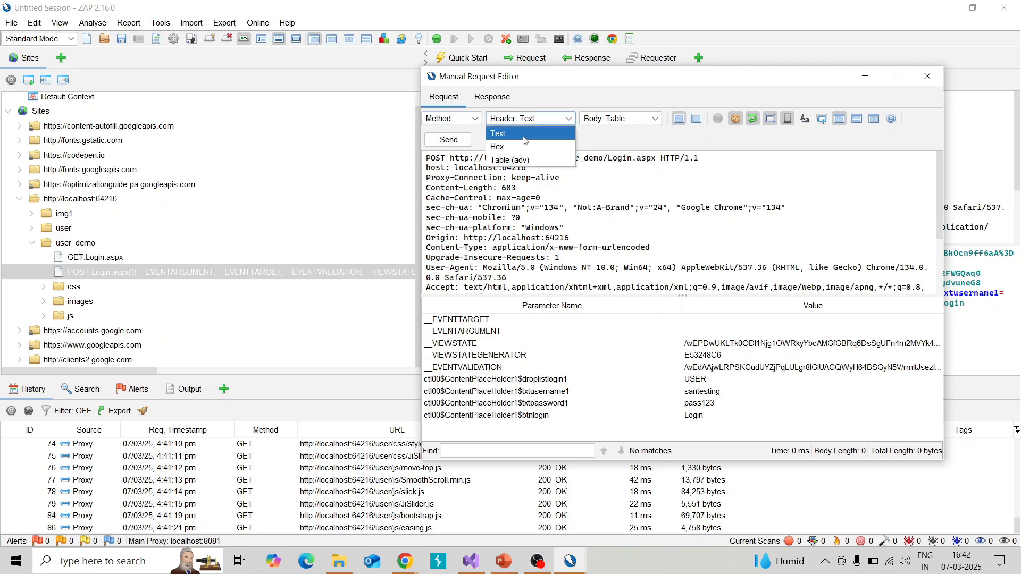
{"action": "left_click", "coordinate": [496, 147]}
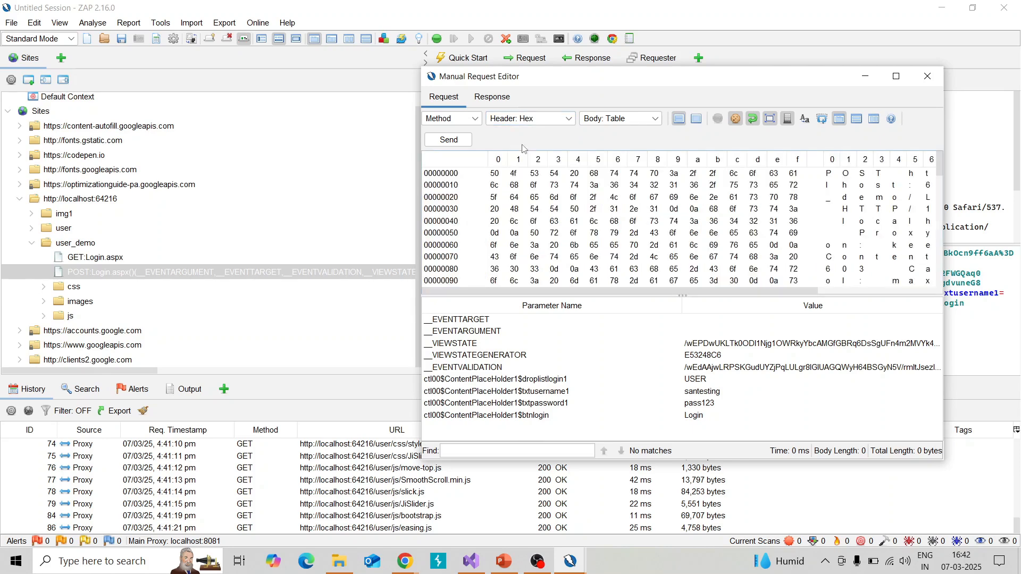
{"action": "left_click", "coordinate": [529, 118]}
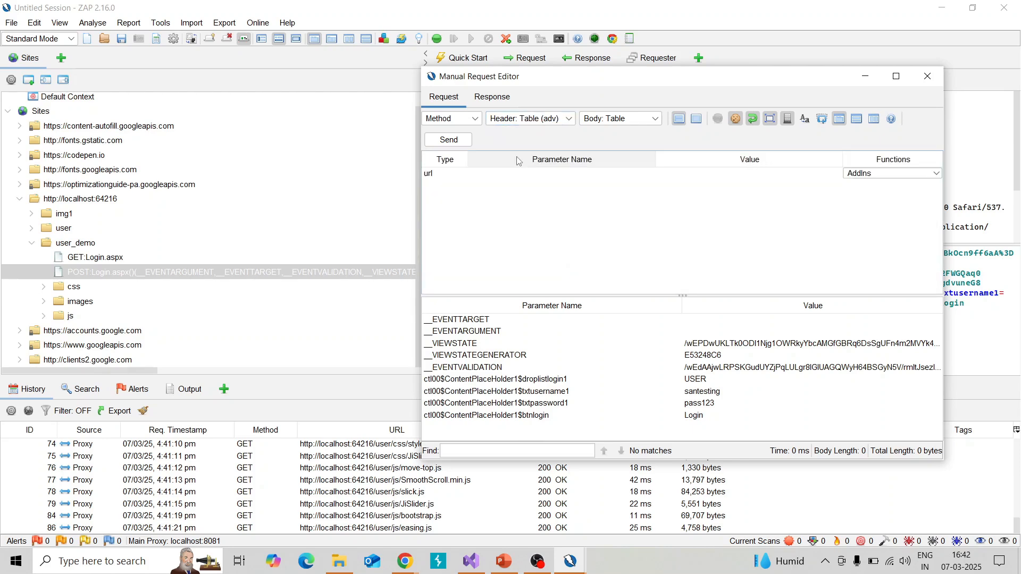
{"action": "left_click", "coordinate": [529, 118]}
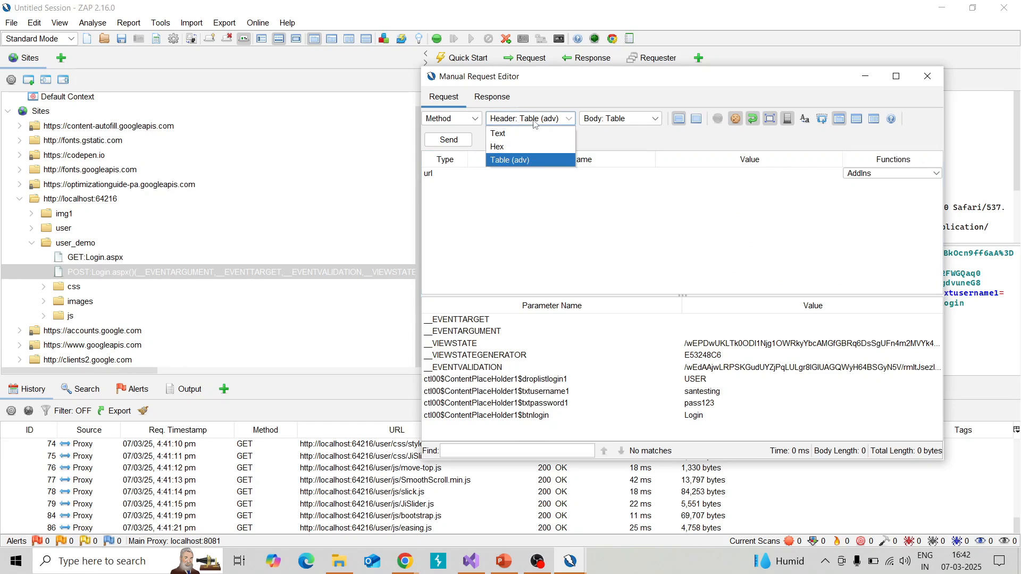
{"action": "left_click", "coordinate": [497, 133]}
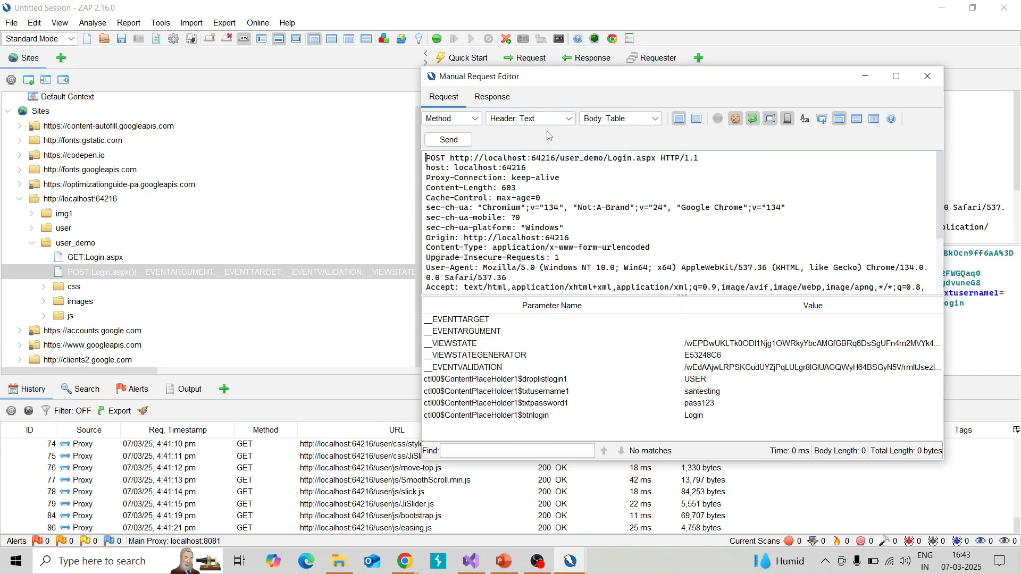
Show the request body parameters as an advanced table instead of raw text.
{"action": "left_click", "coordinate": [618, 118]}
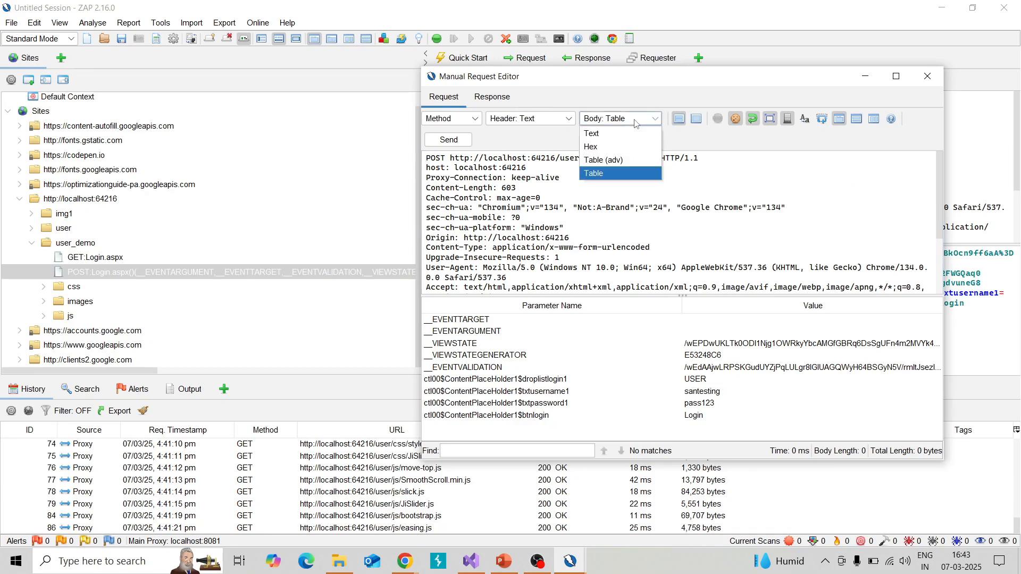
{"action": "left_click", "coordinate": [591, 134]}
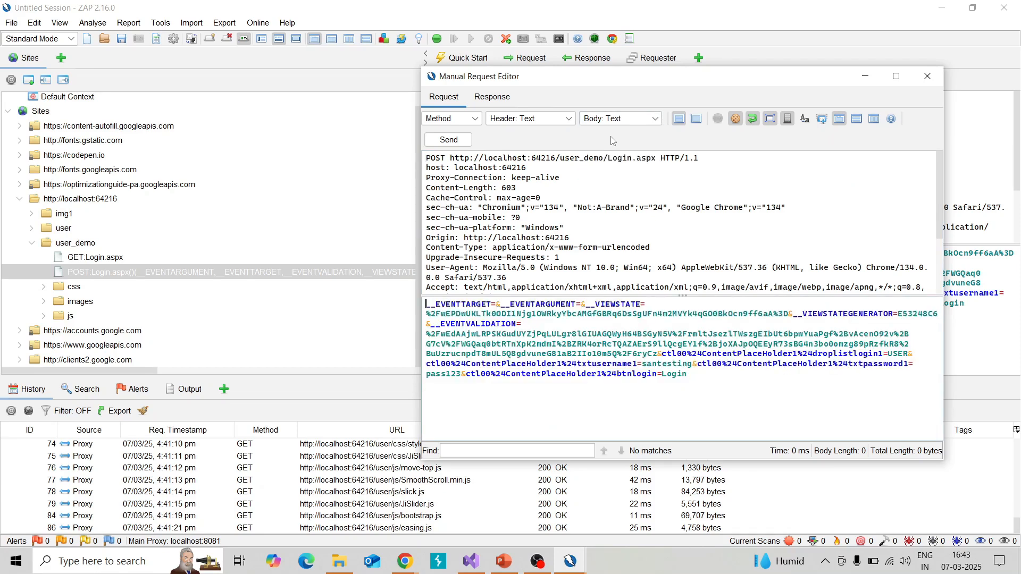
{"action": "left_click", "coordinate": [618, 118]}
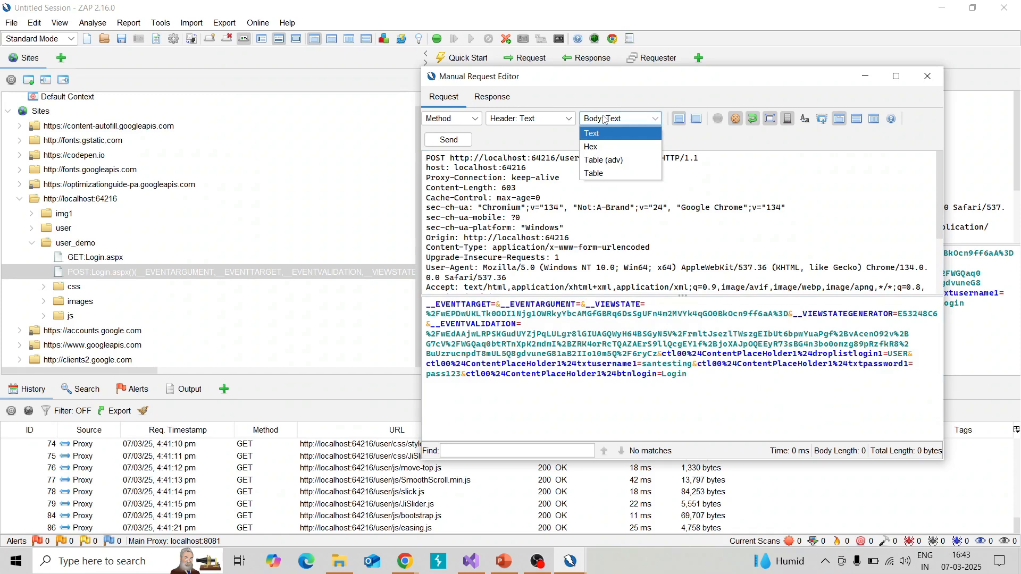
{"action": "mouse_move", "coordinate": [603, 160]}
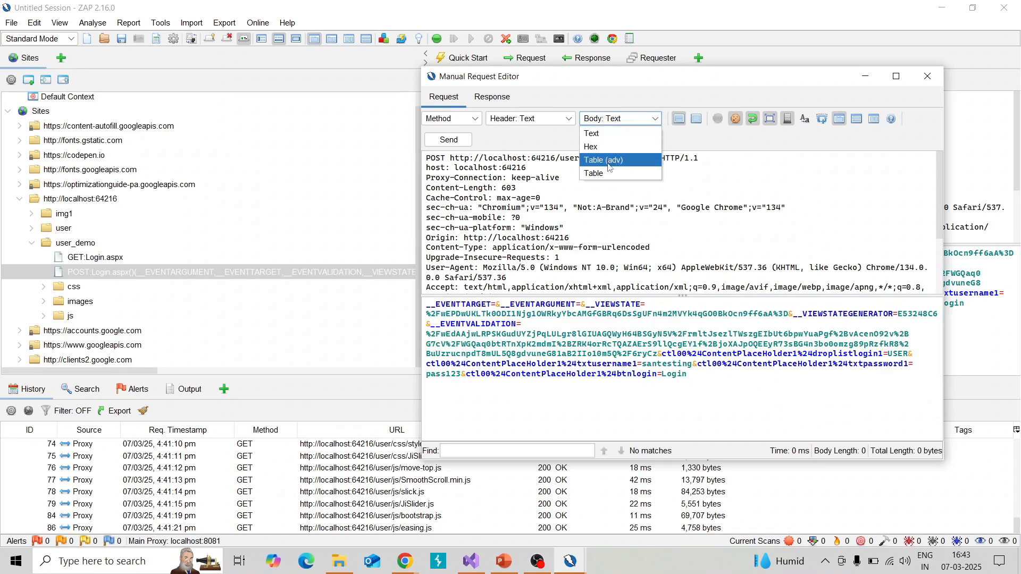
{"action": "left_click", "coordinate": [603, 160]}
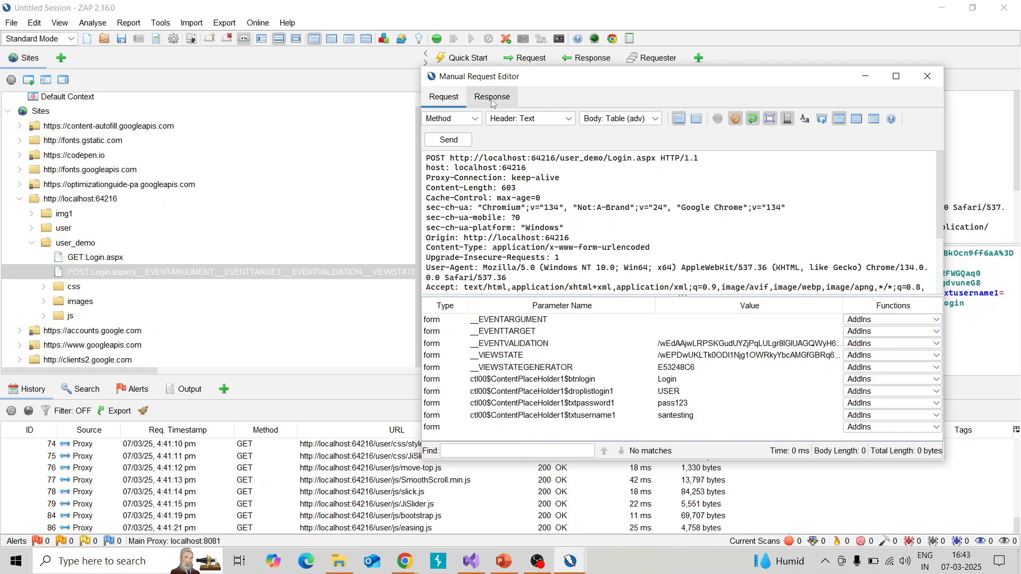
Resend the login POST and scroll through the 200 OK response page.
{"action": "left_click", "coordinate": [443, 96]}
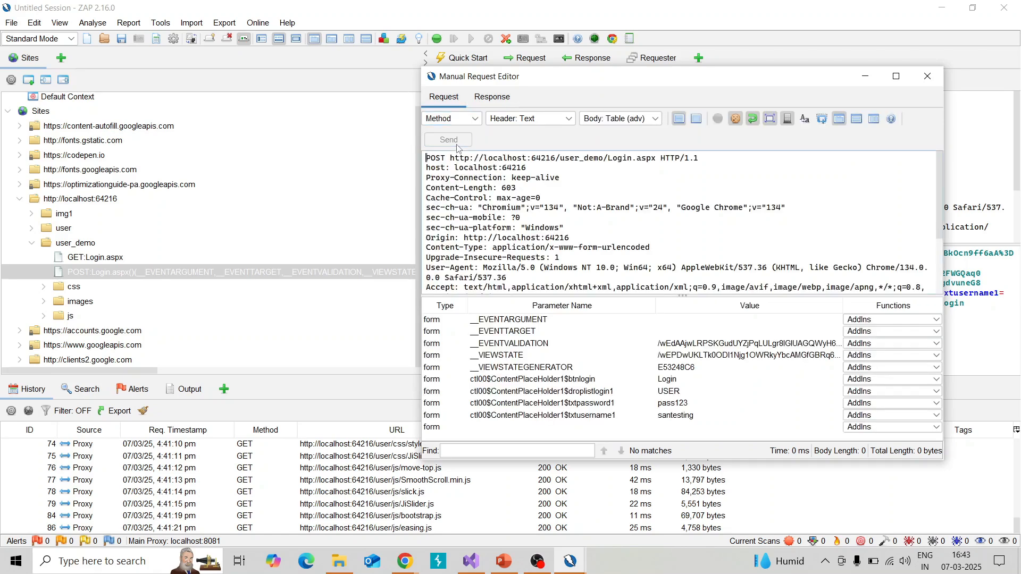
{"action": "left_click", "coordinate": [491, 96]}
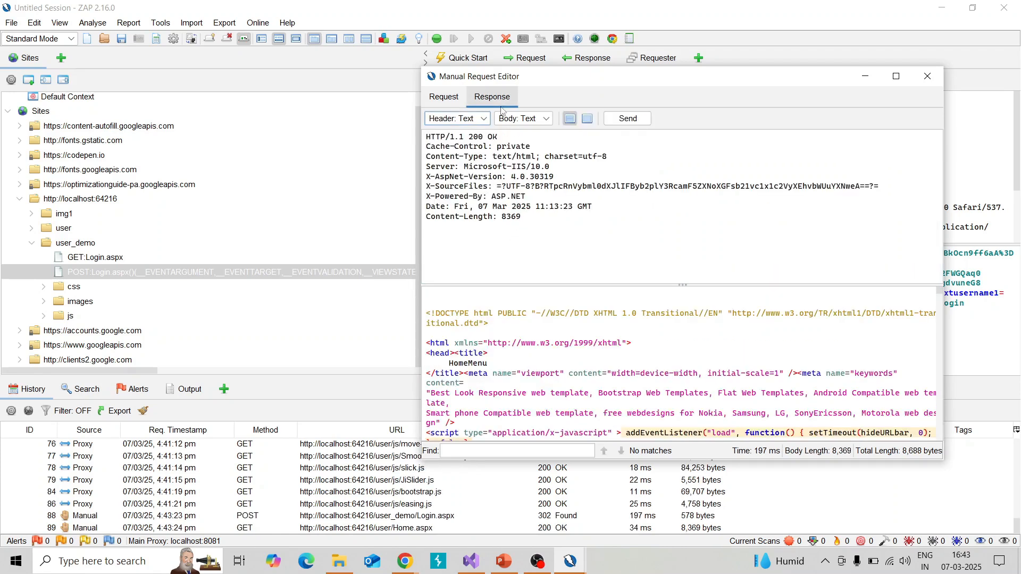
{"action": "scroll", "scroll_direction": "down", "scroll_amount": 3}
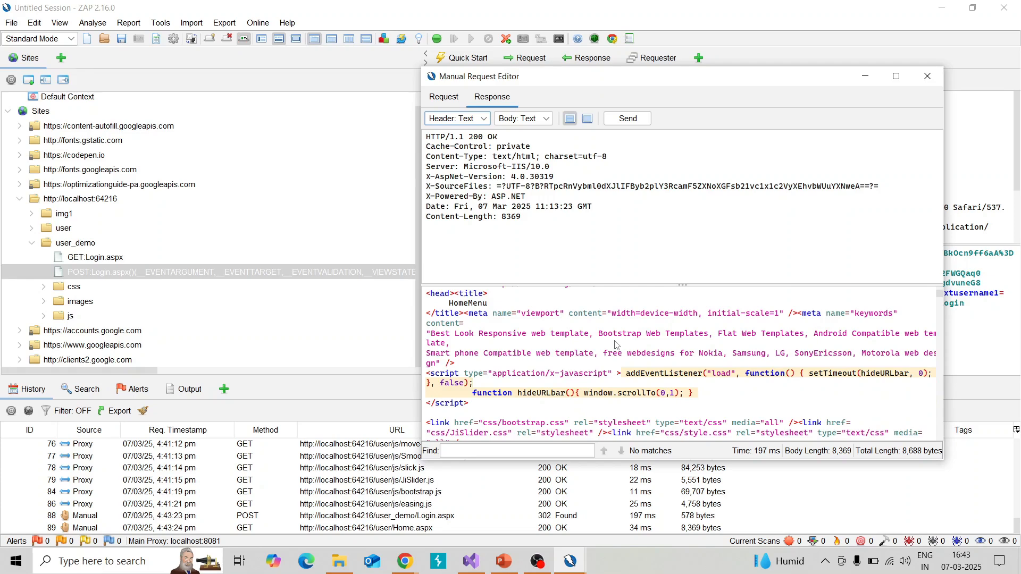
{"action": "scroll", "scroll_direction": "down", "scroll_amount": 3}
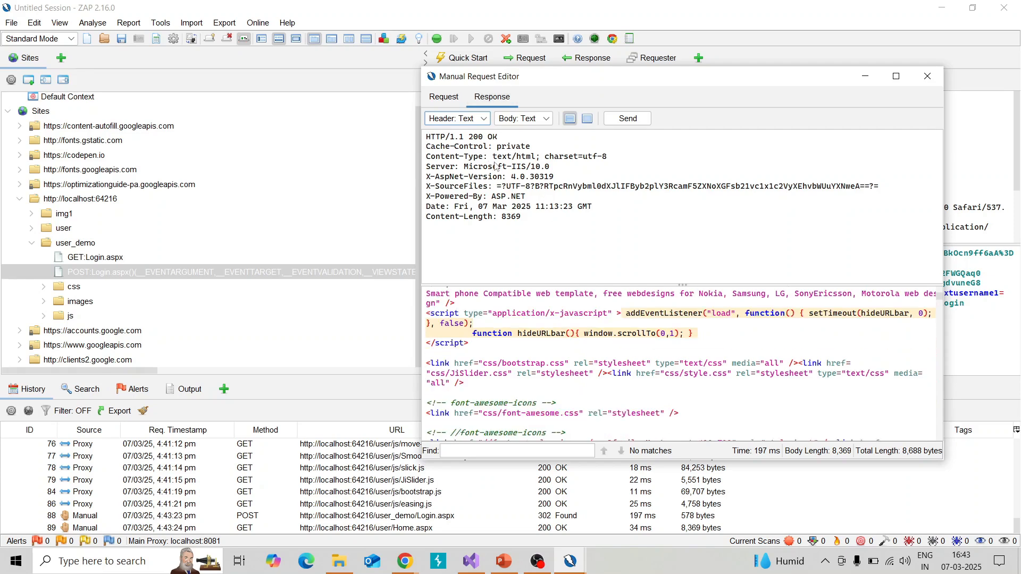
{"action": "mouse_move", "coordinate": [645, 384]}
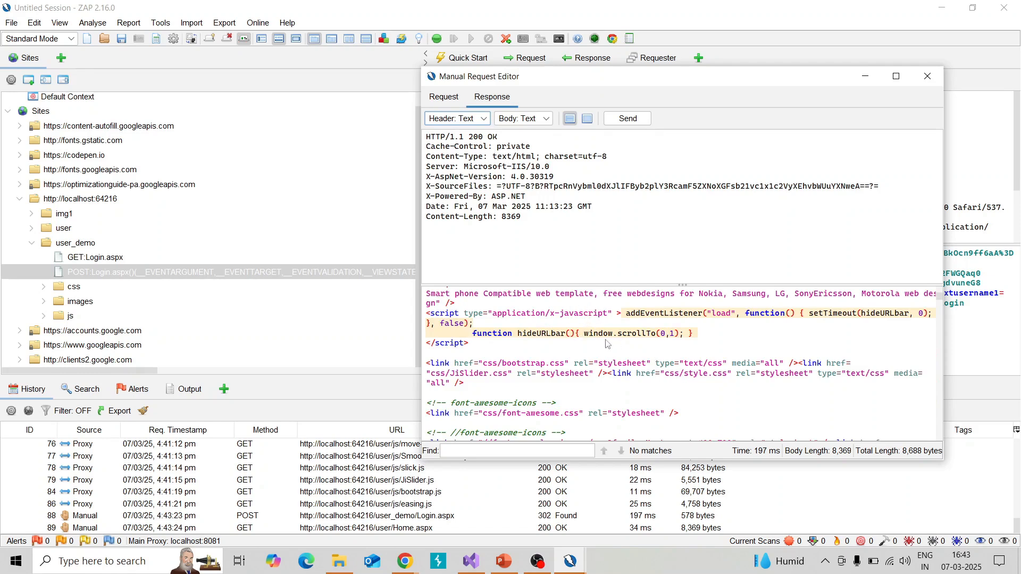
{"action": "left_click", "coordinate": [521, 118]}
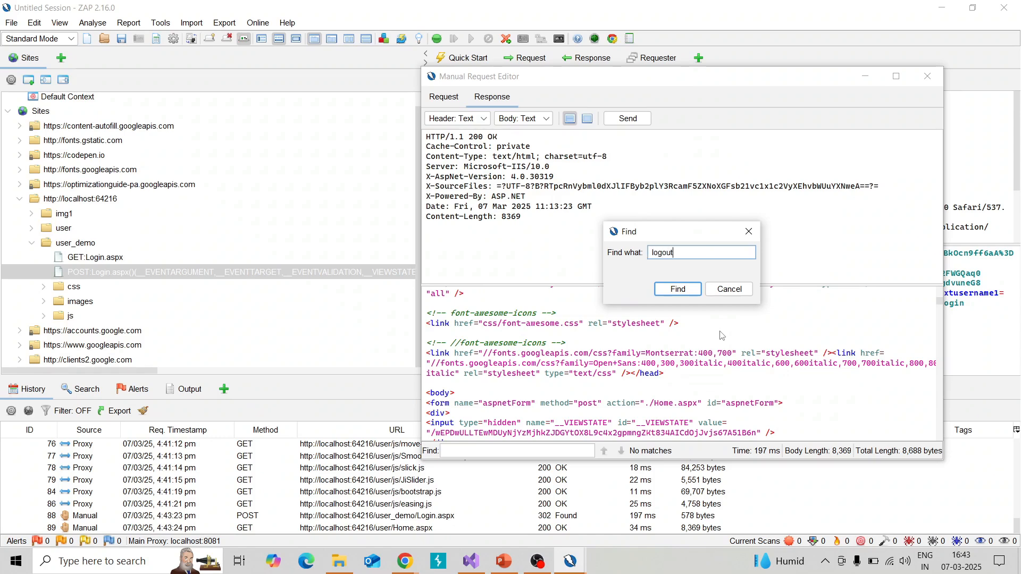
Search the response body for 'logout' to highlight the Logout button.
{"action": "left_click", "coordinate": [676, 288]}
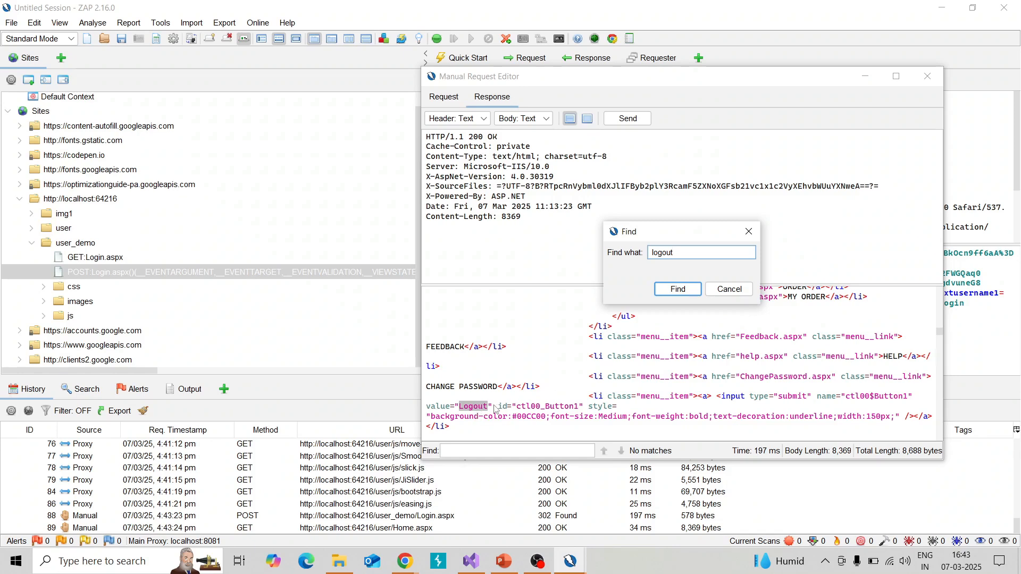
{"action": "mouse_move", "coordinate": [748, 232]}
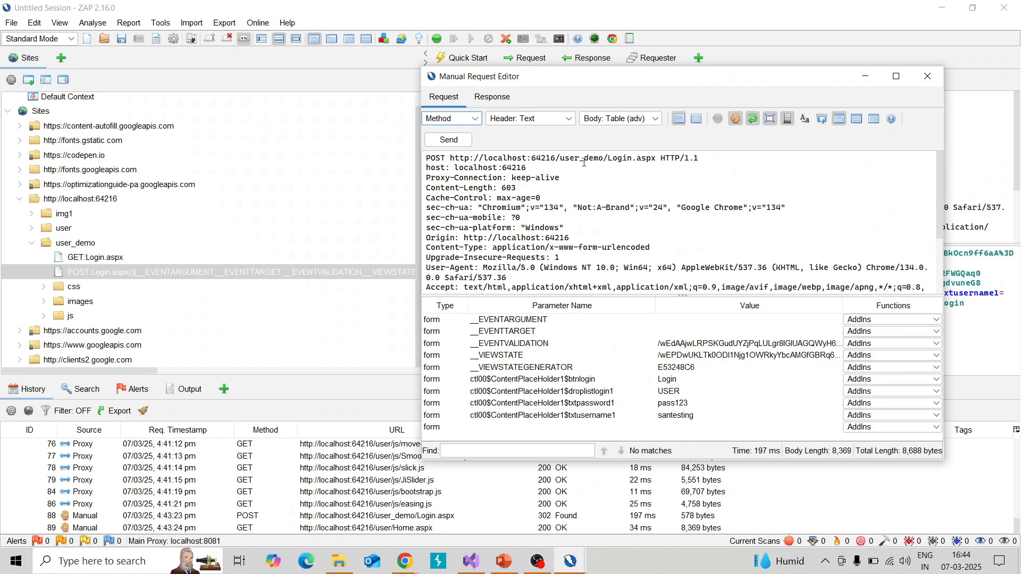
{"action": "mouse_move", "coordinate": [526, 395]}
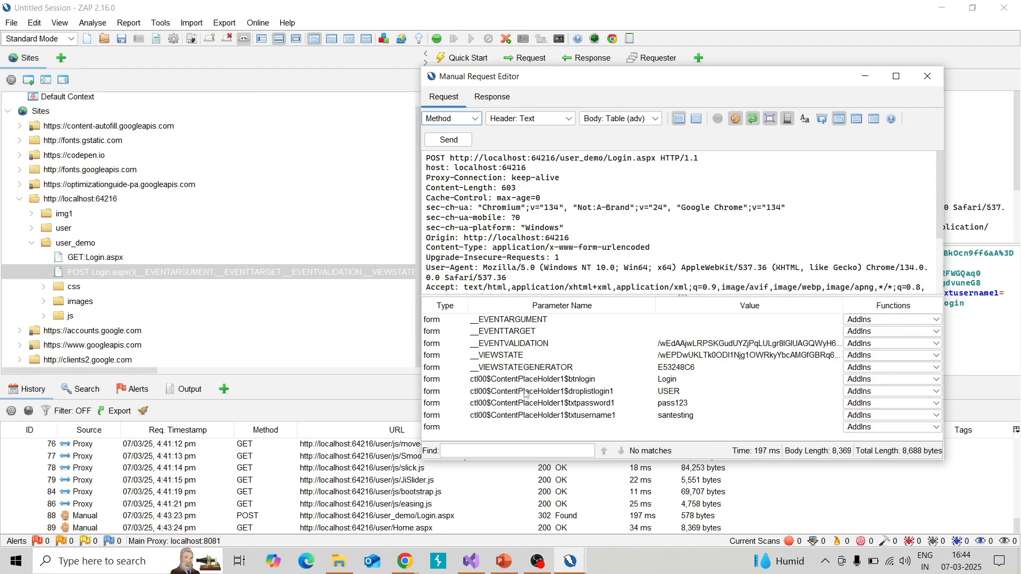
Bring PowerPoint back to the slide on modifying request headers and body.
{"action": "left_click", "coordinate": [503, 560]}
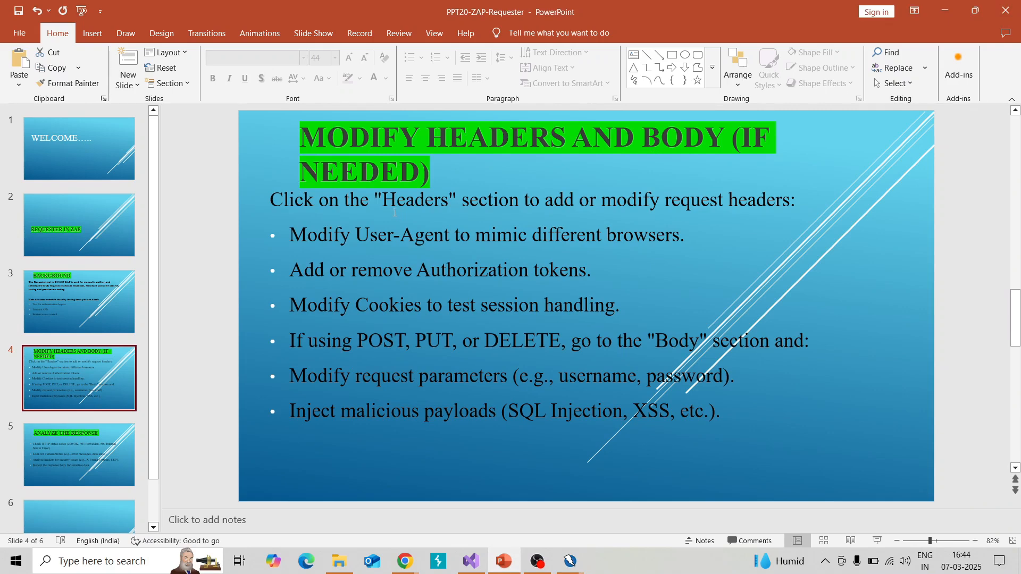
{"action": "mouse_move", "coordinate": [447, 244]}
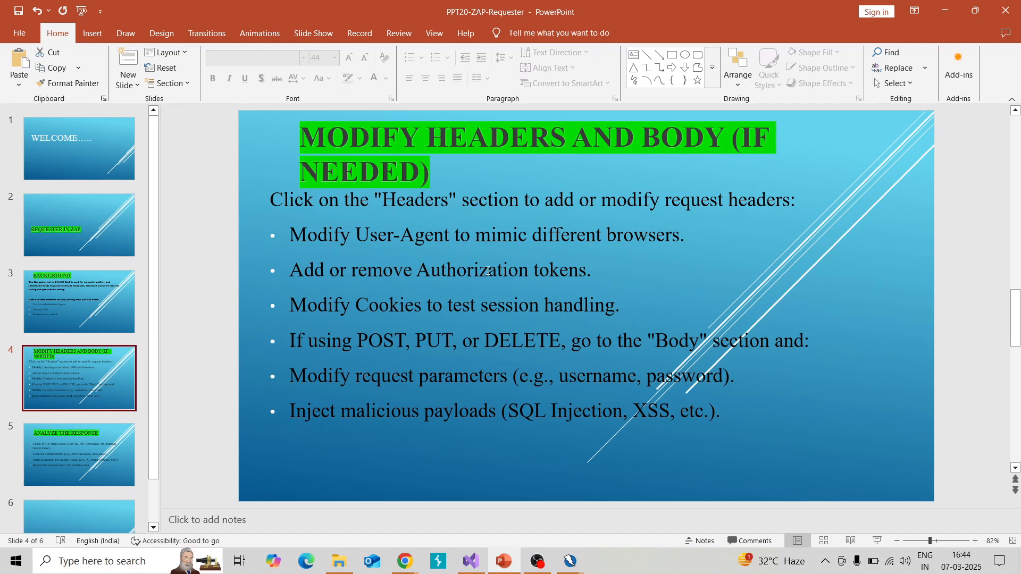
{"action": "mouse_move", "coordinate": [421, 287]}
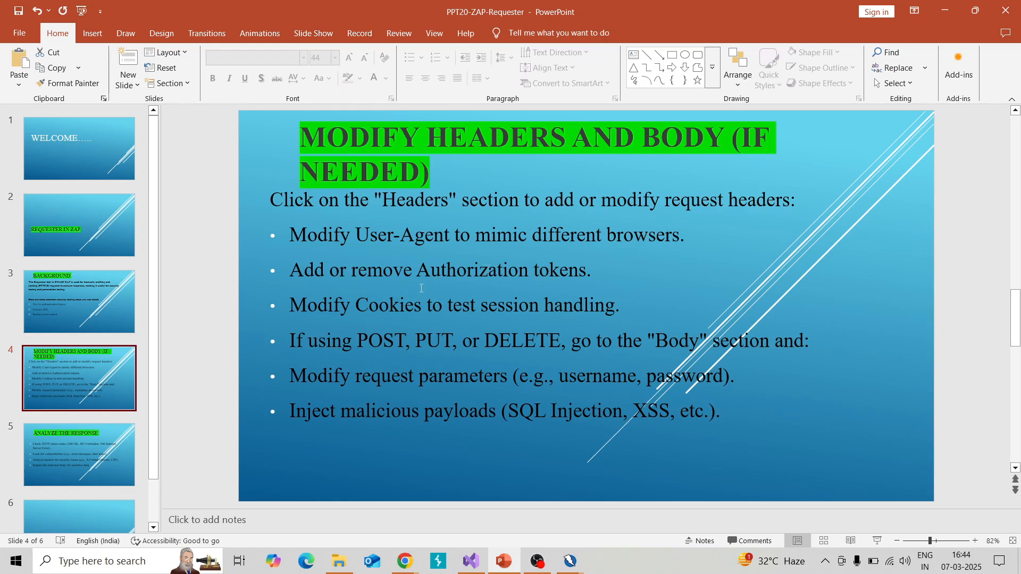
{"action": "mouse_move", "coordinate": [349, 288]}
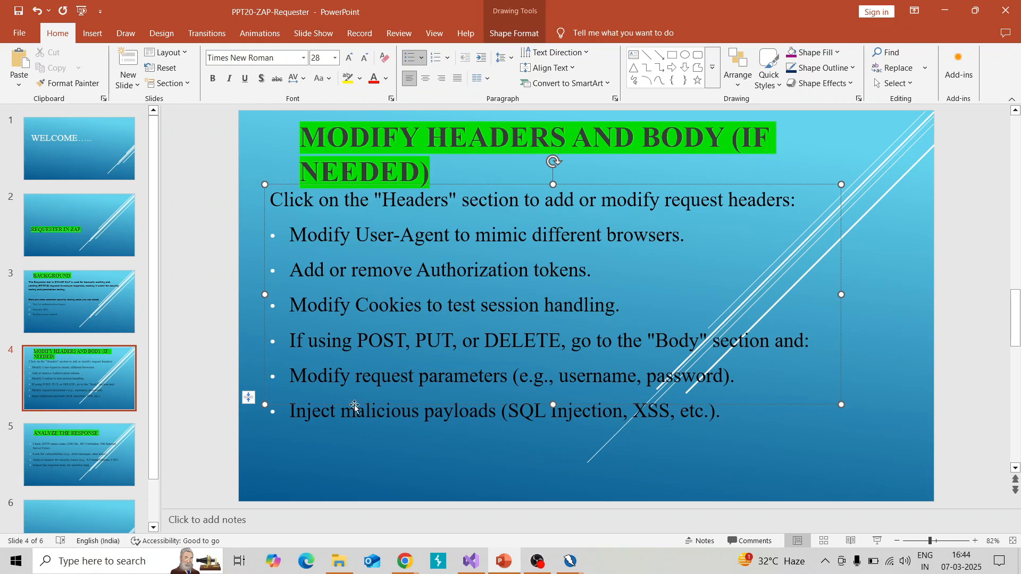
{"action": "mouse_move", "coordinate": [415, 406]}
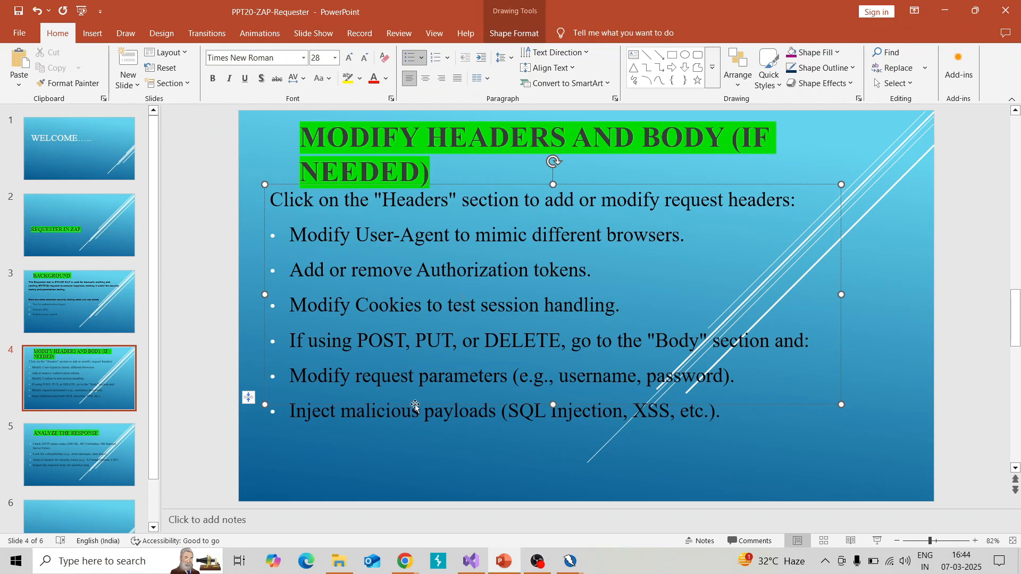
{"action": "mouse_move", "coordinate": [322, 399]}
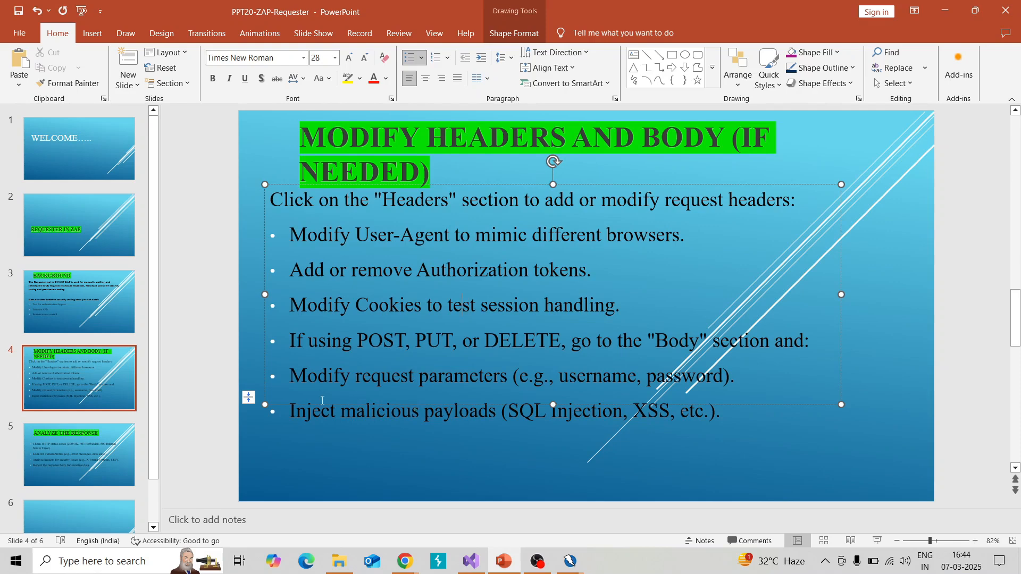
Select slide 5, 'Analyze the Response', in the thumbnail pane.
{"action": "left_click", "coordinate": [79, 455]}
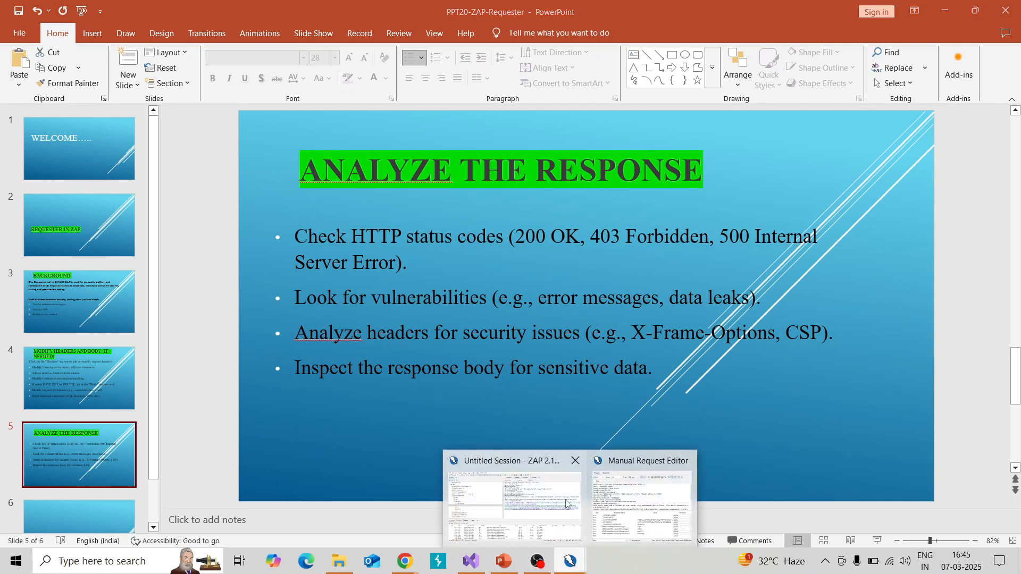
Return to the Manual Request Editor and replace the droplistlogin1 value USER with ADMIN.
{"action": "left_click", "coordinate": [514, 501]}
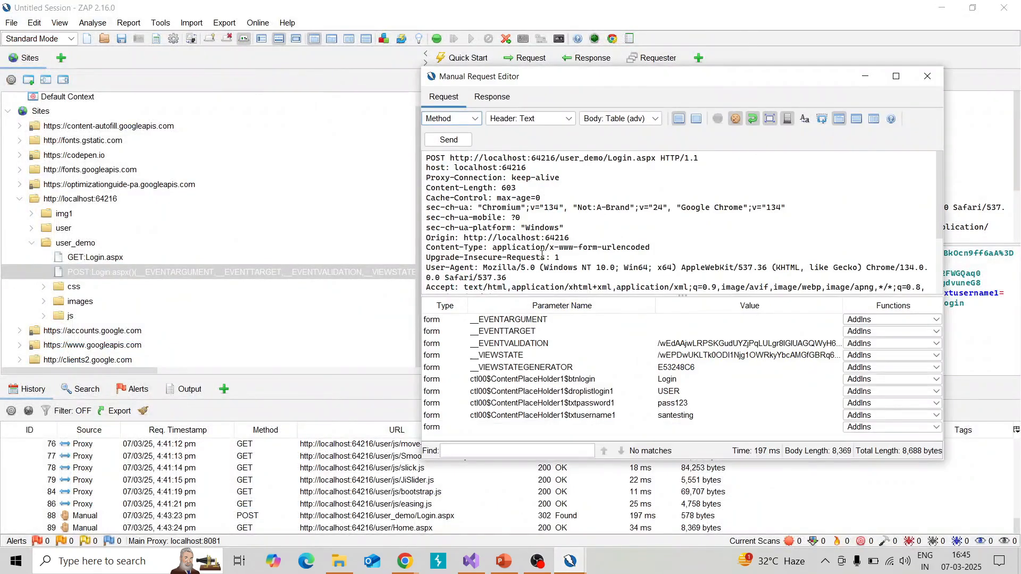
{"action": "scroll", "scroll_direction": "down", "scroll_amount": 3}
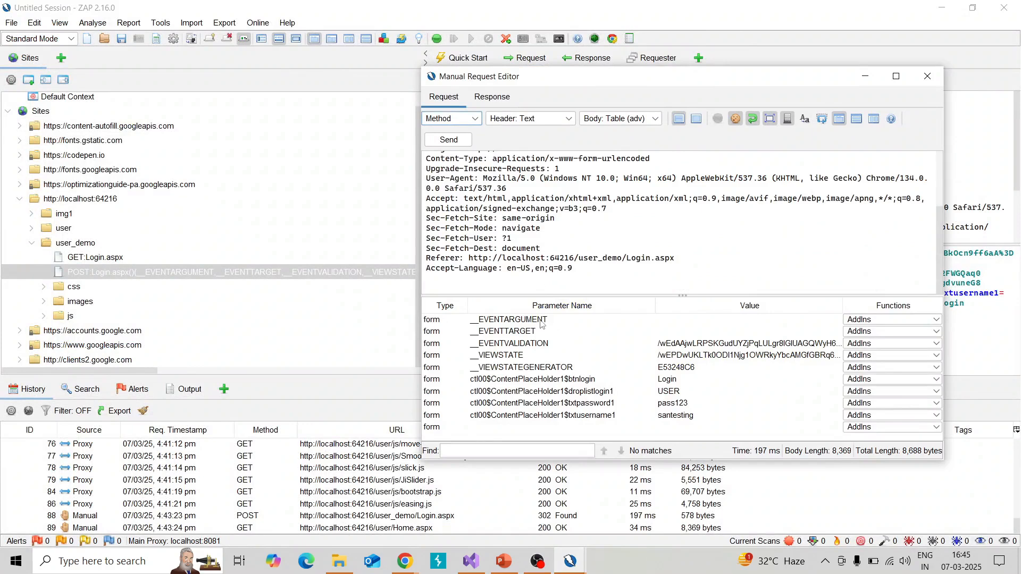
{"action": "left_click", "coordinate": [540, 403]}
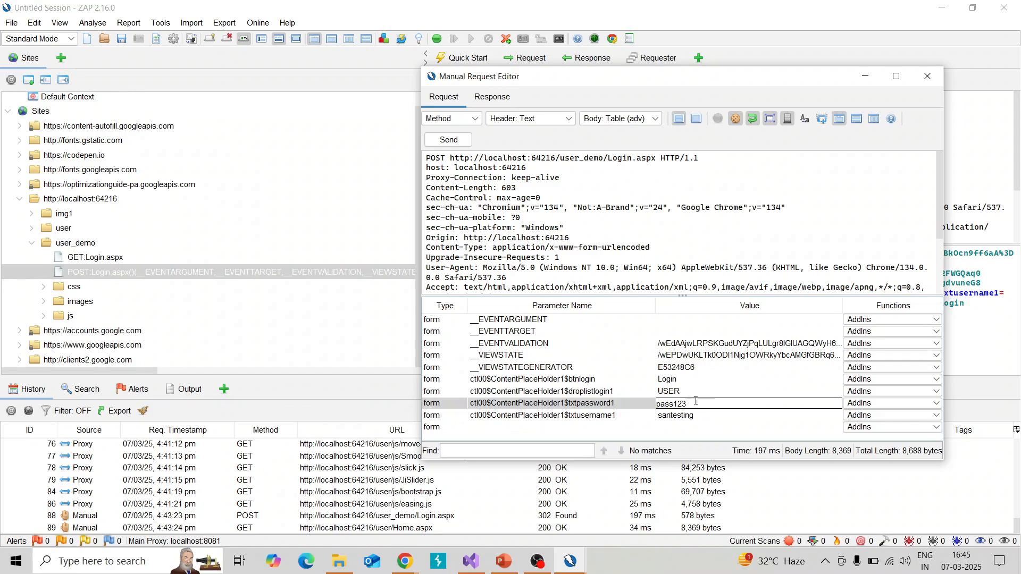
{"action": "mouse_move", "coordinate": [695, 397]}
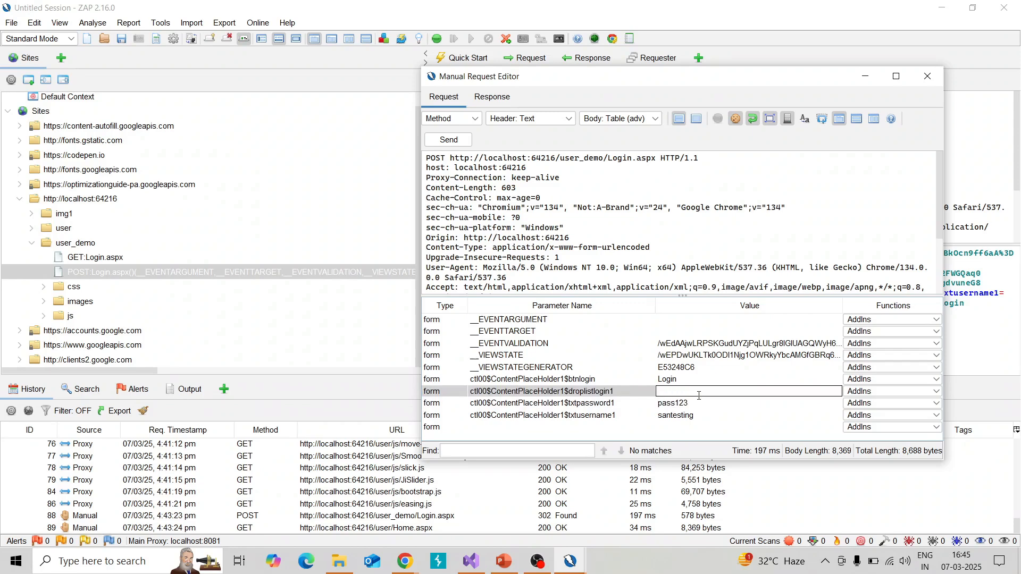
{"action": "type", "text": "ADMIN"}
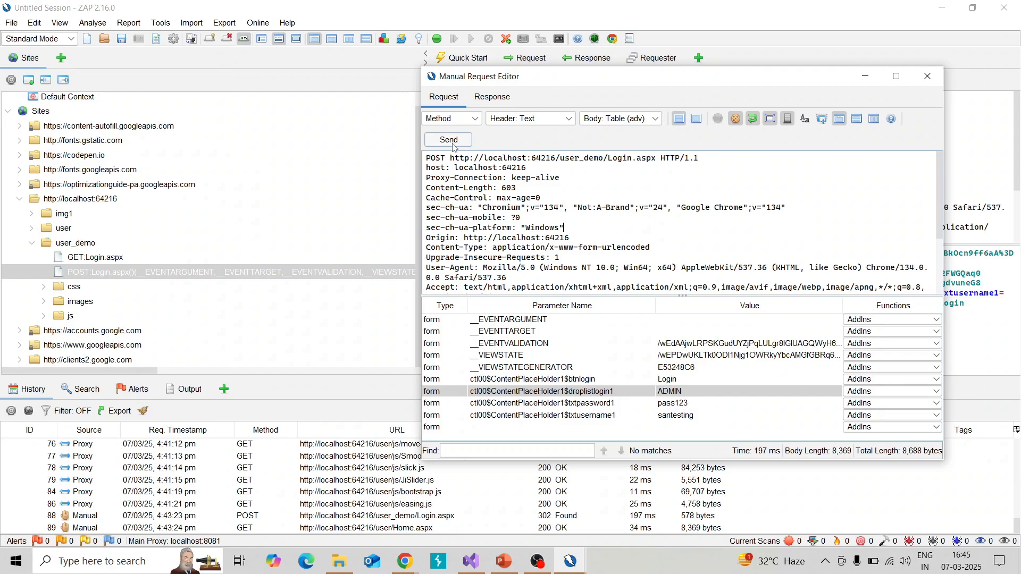
Resend the ADMIN-role login and search the 500 response body for 'logout'.
{"action": "left_click", "coordinate": [447, 139]}
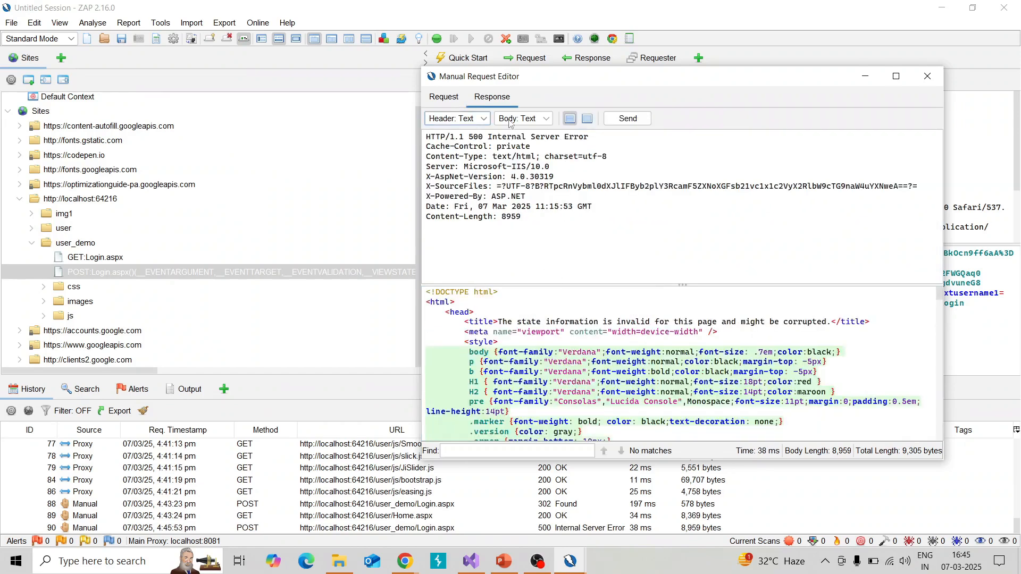
{"action": "scroll", "scroll_direction": "down", "scroll_amount": 3}
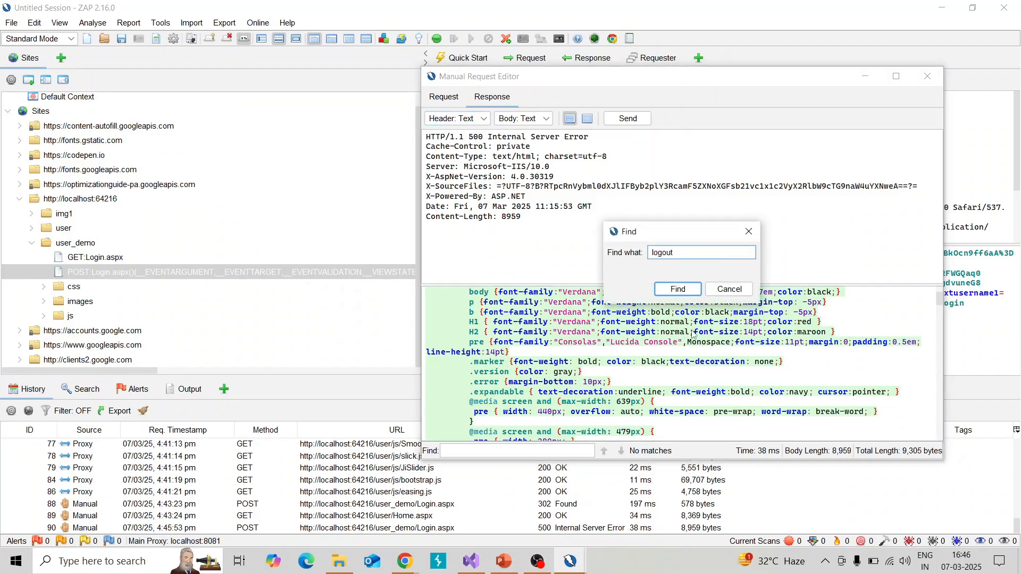
{"action": "left_click", "coordinate": [676, 288]}
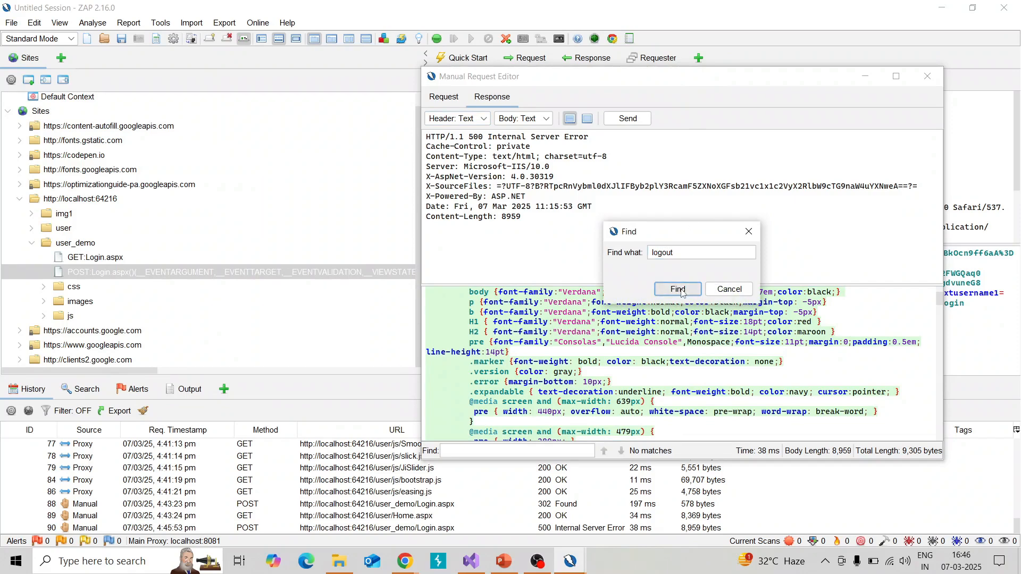
{"action": "left_click", "coordinate": [676, 290]}
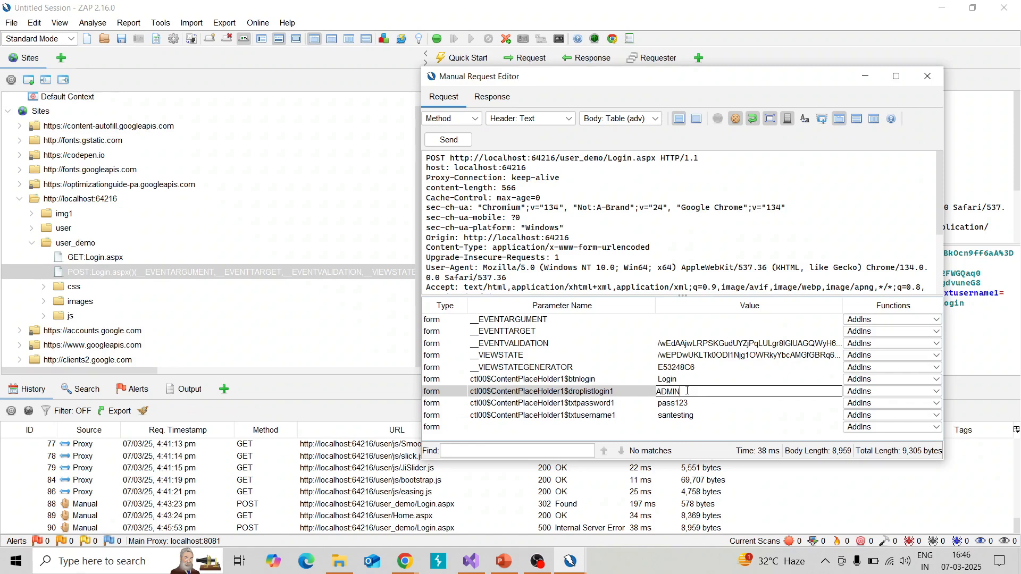
{"action": "mouse_move", "coordinate": [699, 395]}
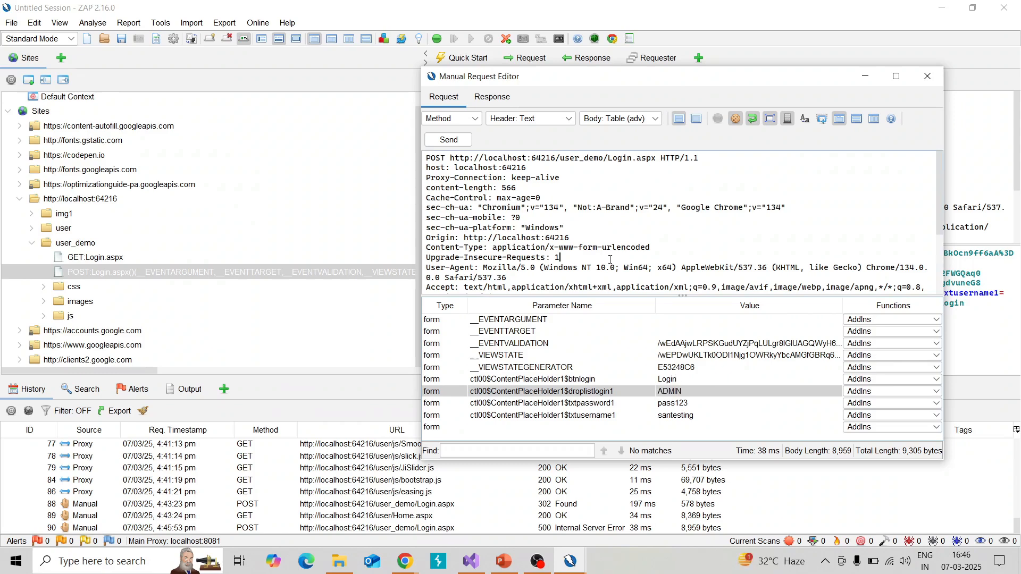
{"action": "mouse_move", "coordinate": [711, 402]}
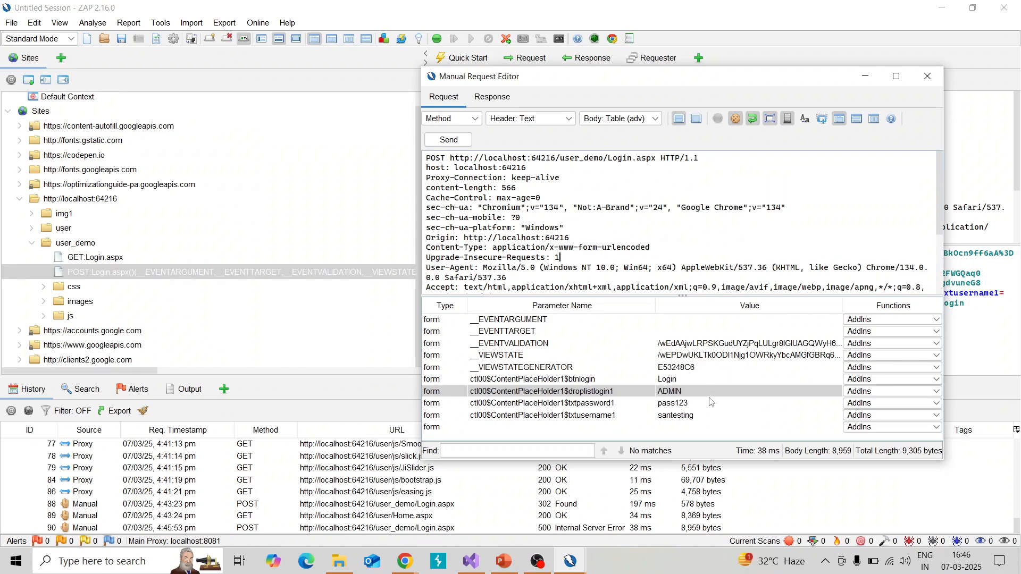
Tamper the session cookie with 'kjh', 'mkjdhd' and '575', and type USER as the role.
{"action": "scroll", "scroll_direction": "down", "scroll_amount": 3}
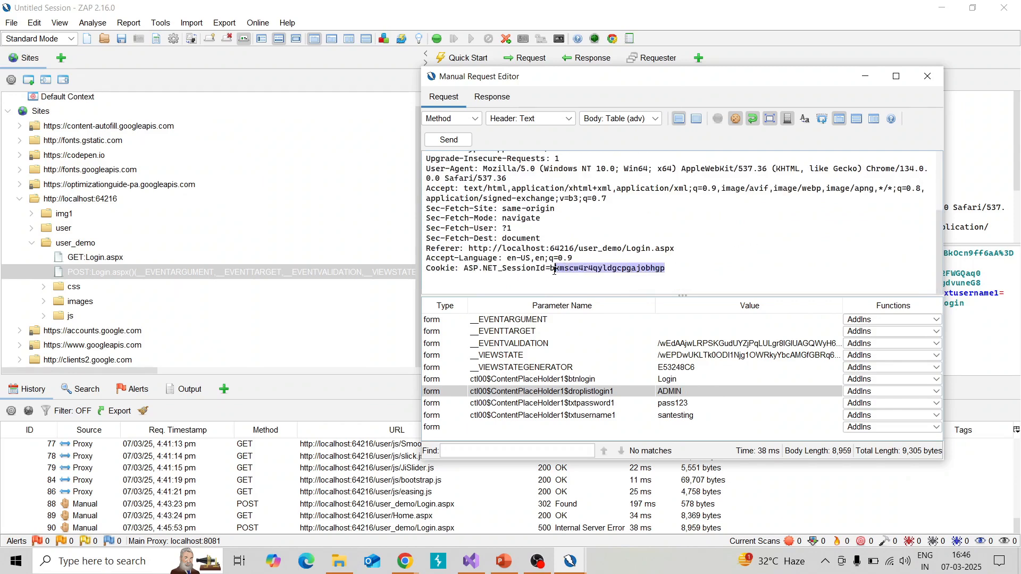
{"action": "type", "text": "kjh"}
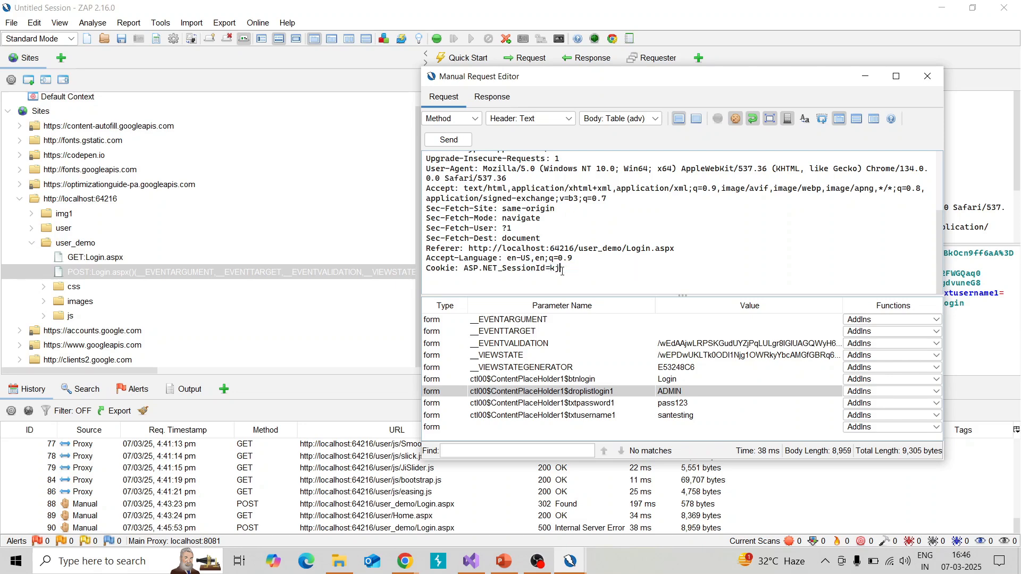
{"action": "type", "text": "mkjdhd"}
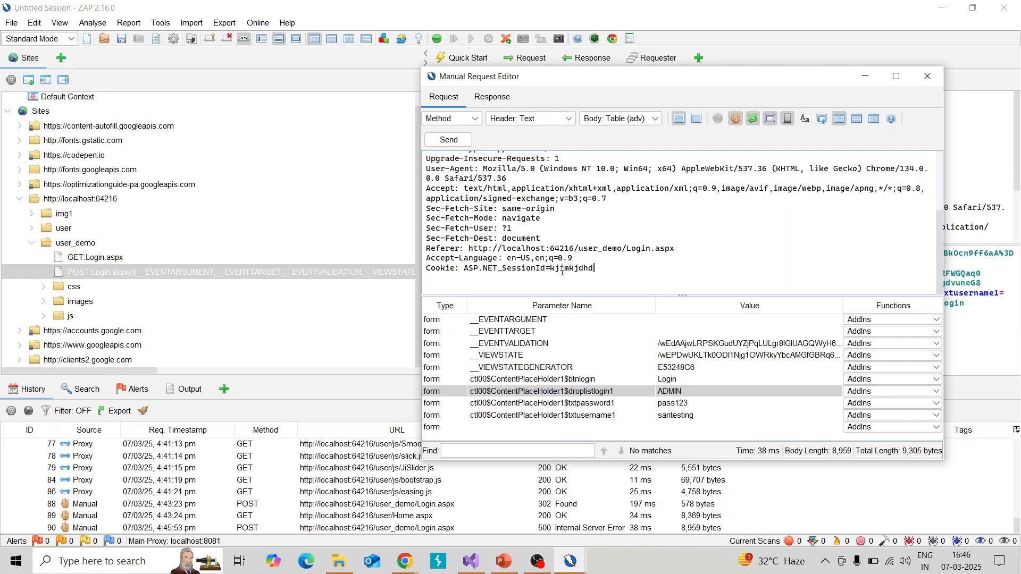
{"action": "type", "text": "575"}
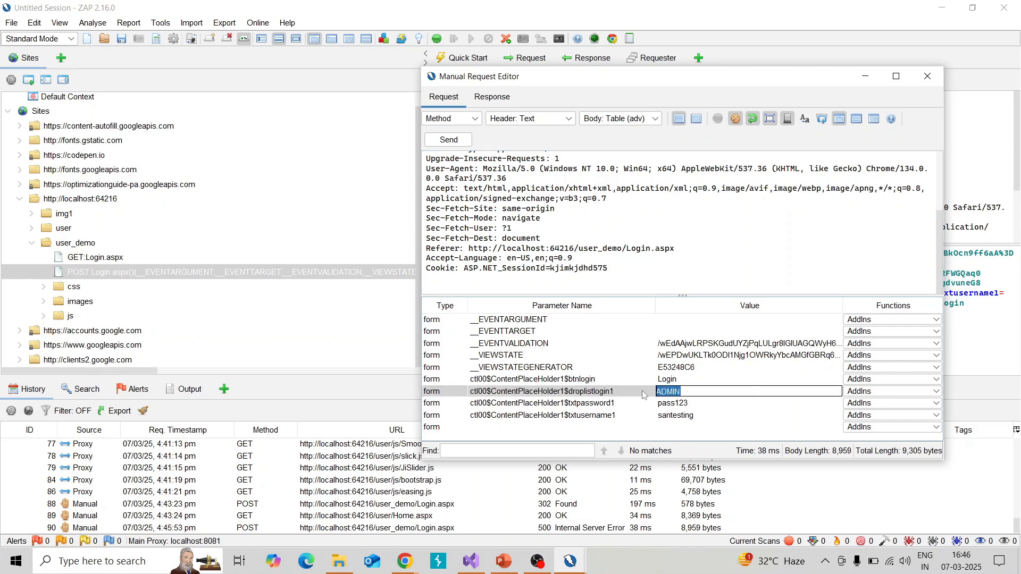
{"action": "type", "text": "USER"}
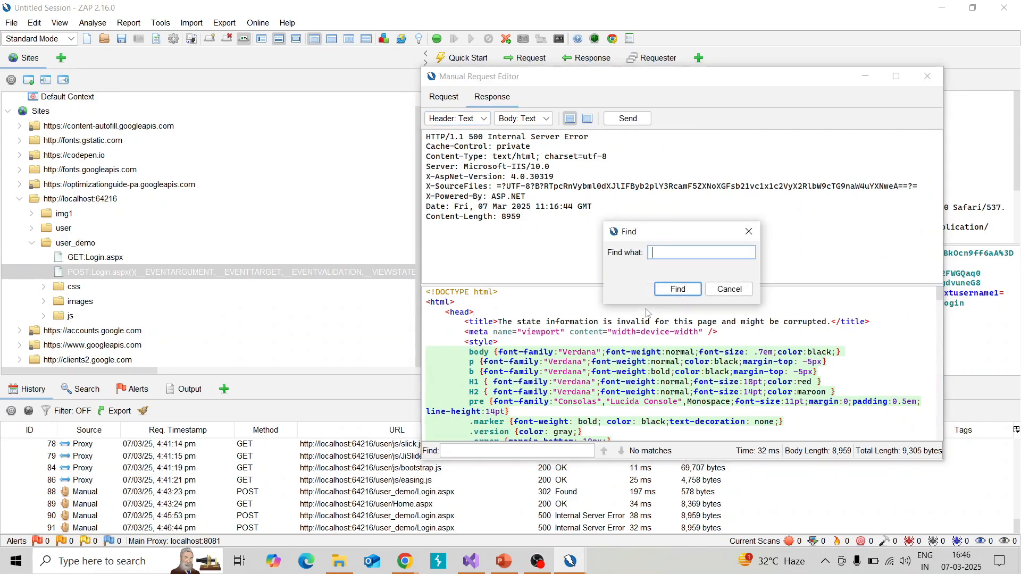
Search the latest 500 response for 'logout' and dismiss the 'String not found' result.
{"action": "type", "text": "logout"}
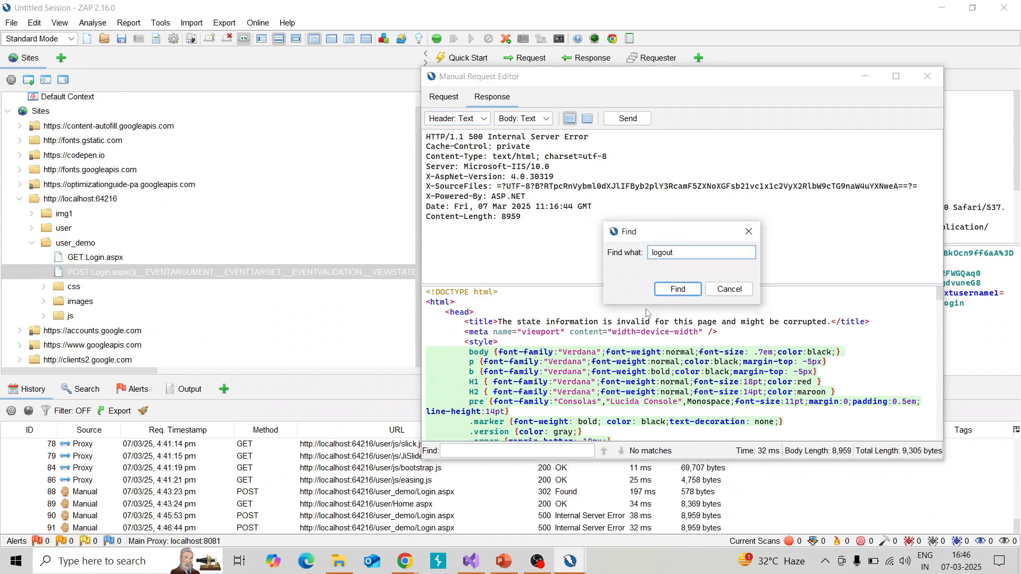
{"action": "left_click", "coordinate": [676, 288]}
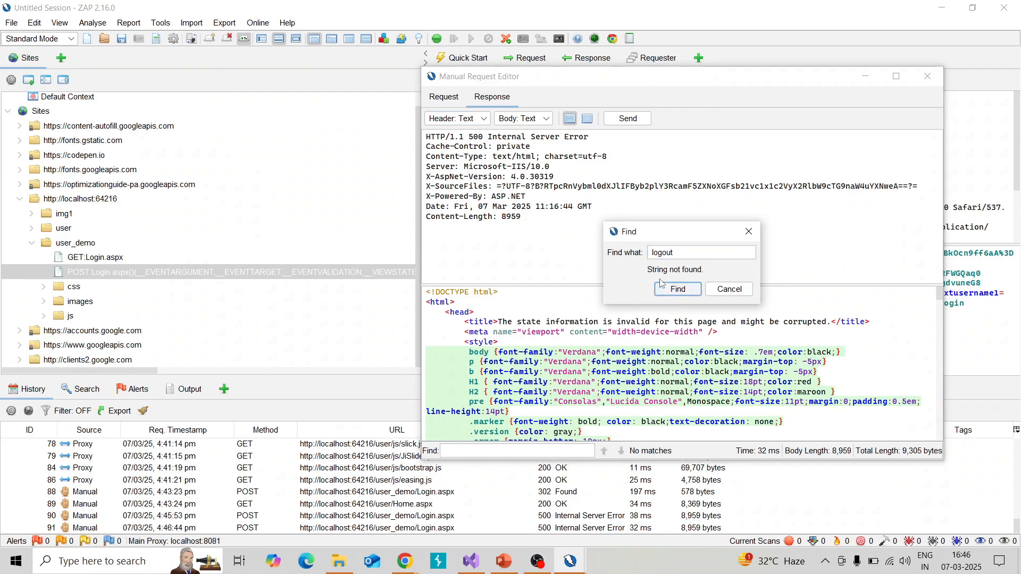
{"action": "left_click", "coordinate": [728, 289]}
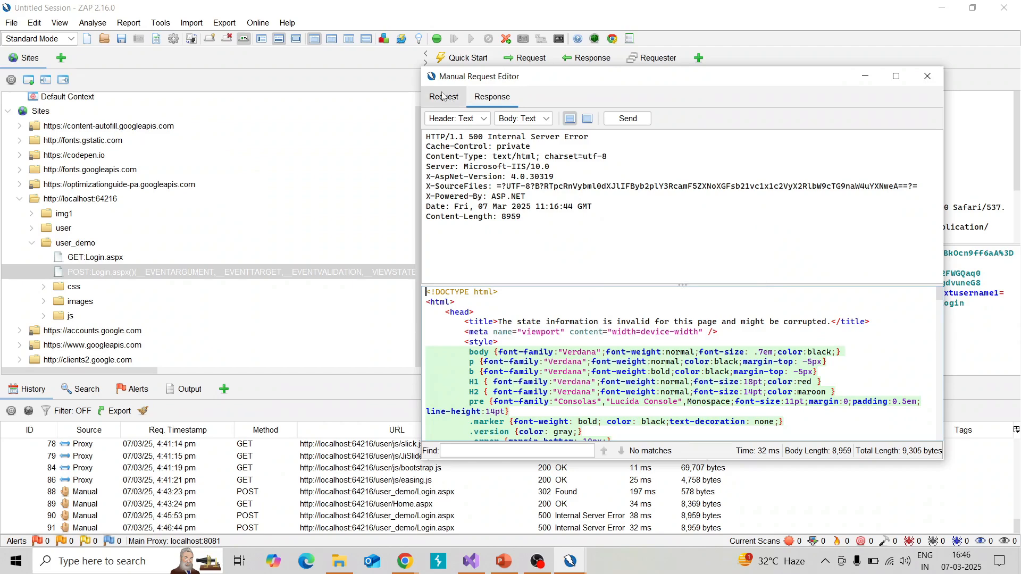
{"action": "left_click", "coordinate": [443, 97]}
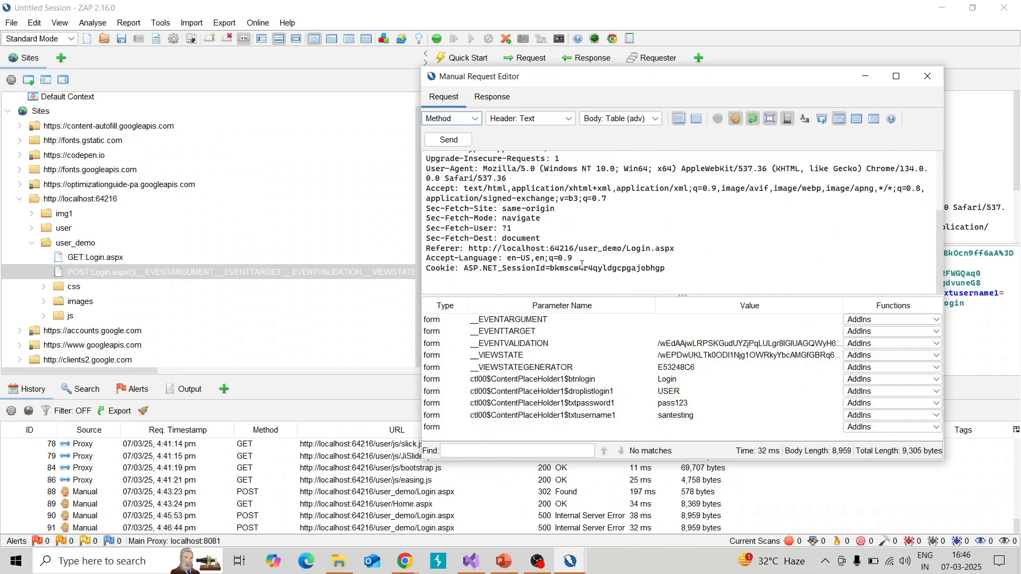
{"action": "scroll", "scroll_direction": "up", "scroll_amount": 3}
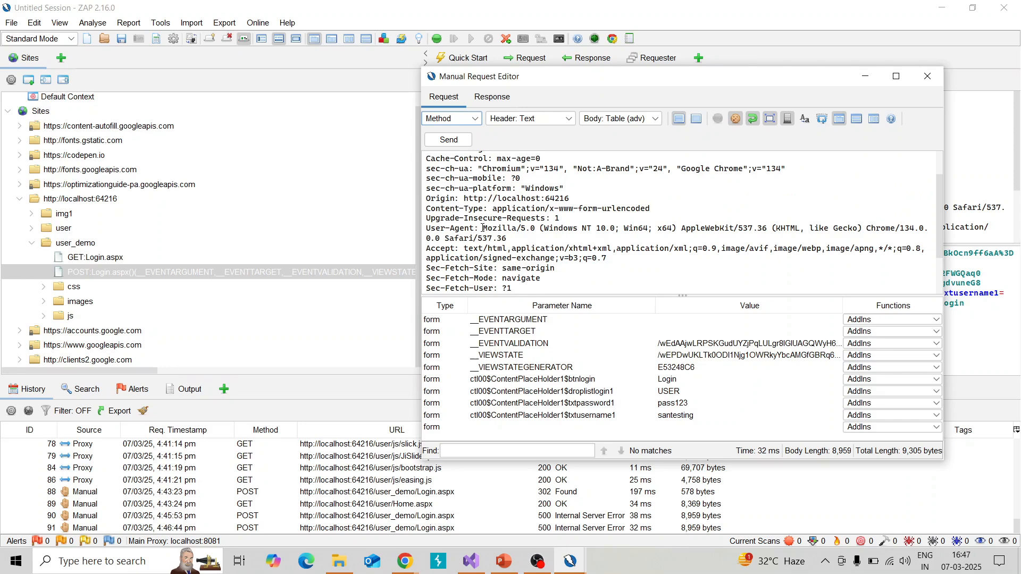
{"action": "double_click", "coordinate": [499, 228]}
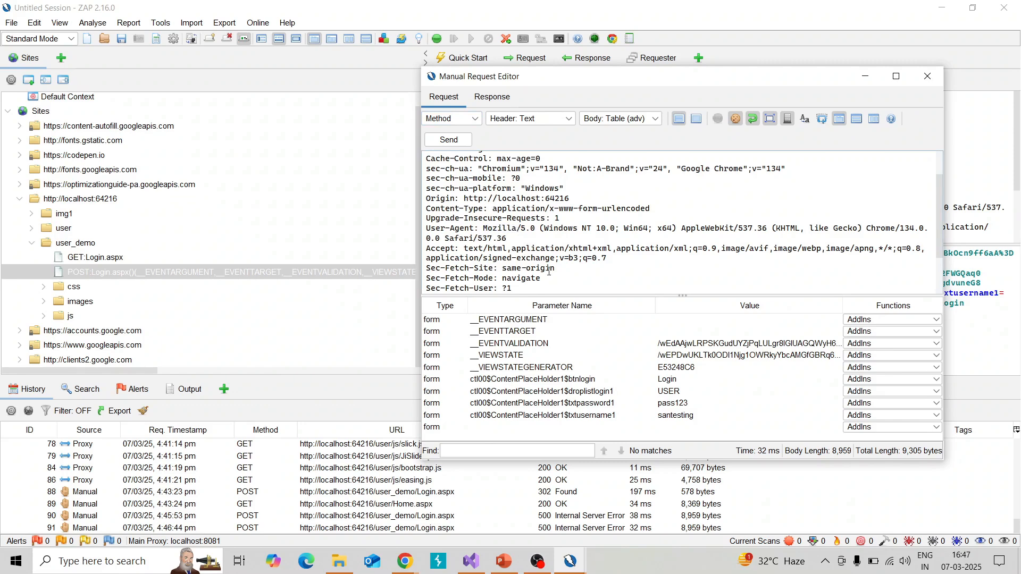
{"action": "scroll", "scroll_direction": "up", "scroll_amount": 3}
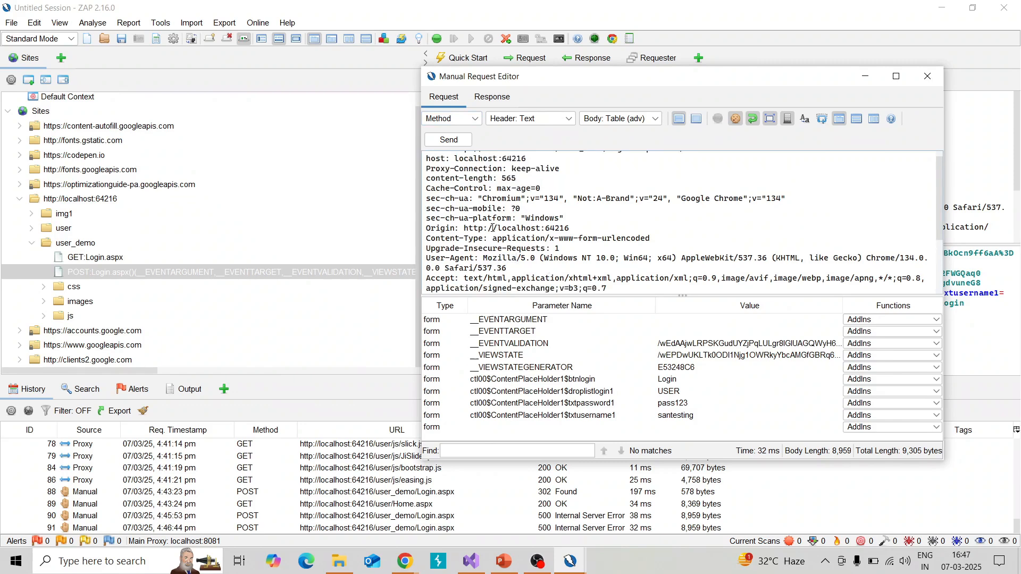
{"action": "scroll", "scroll_direction": "up", "scroll_amount": 3}
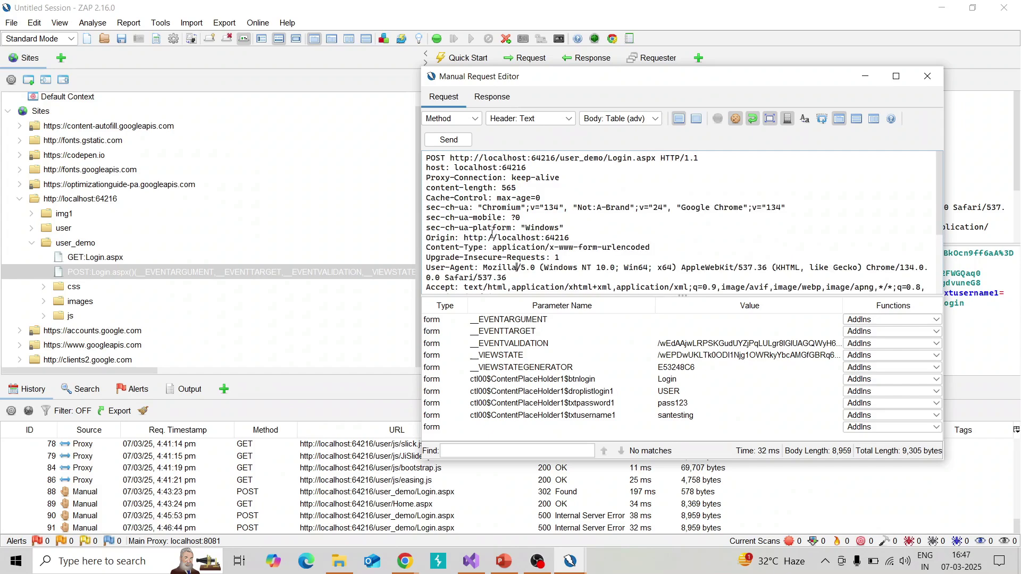
{"action": "scroll", "scroll_direction": "down", "scroll_amount": 3}
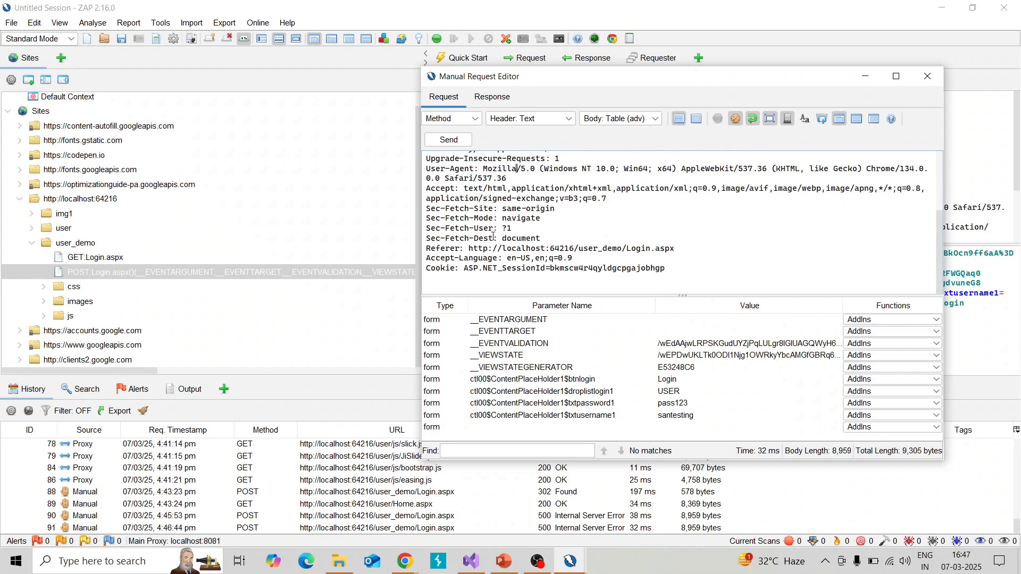
{"action": "mouse_move", "coordinate": [478, 108]}
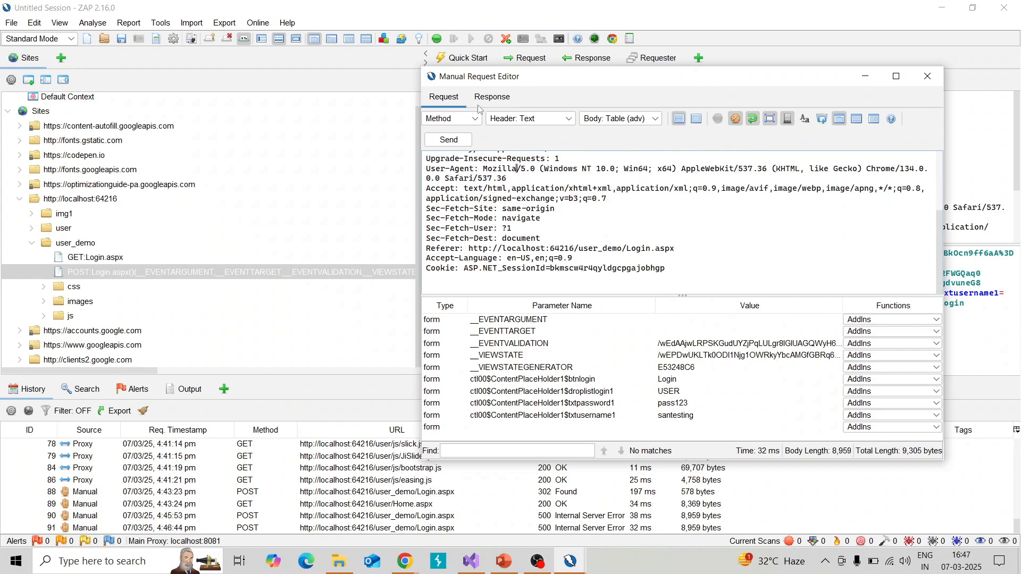
{"action": "left_click", "coordinate": [491, 97]}
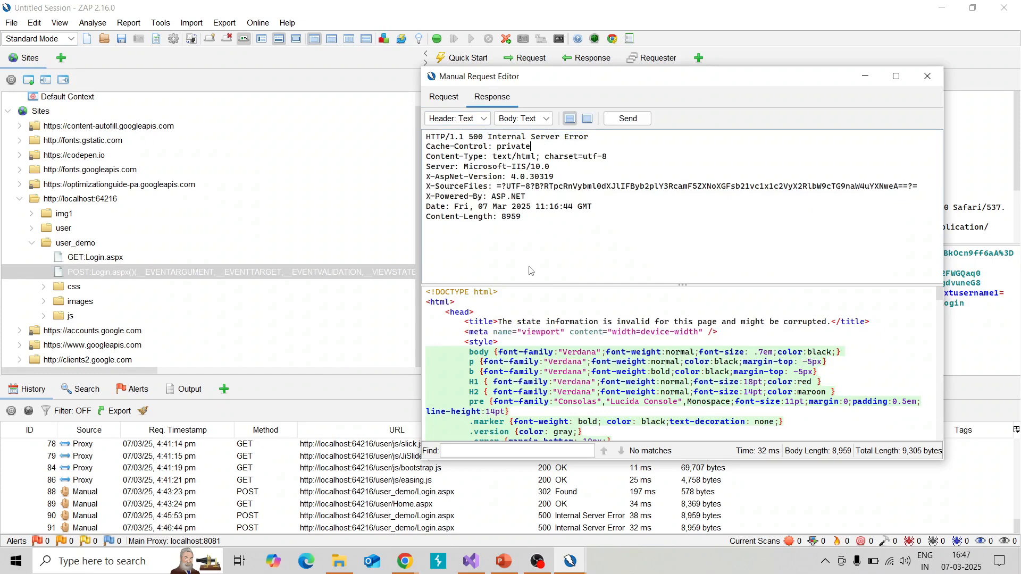
{"action": "mouse_move", "coordinate": [621, 344]}
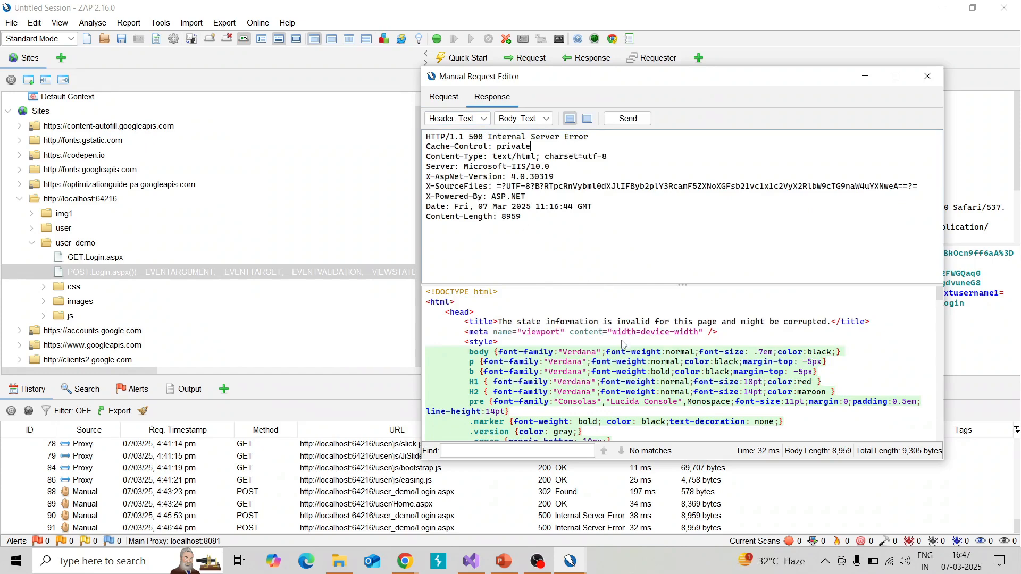
Scroll the response down to the FormatException stack trace and maximize the editor window.
{"action": "scroll", "scroll_direction": "down", "scroll_amount": 3}
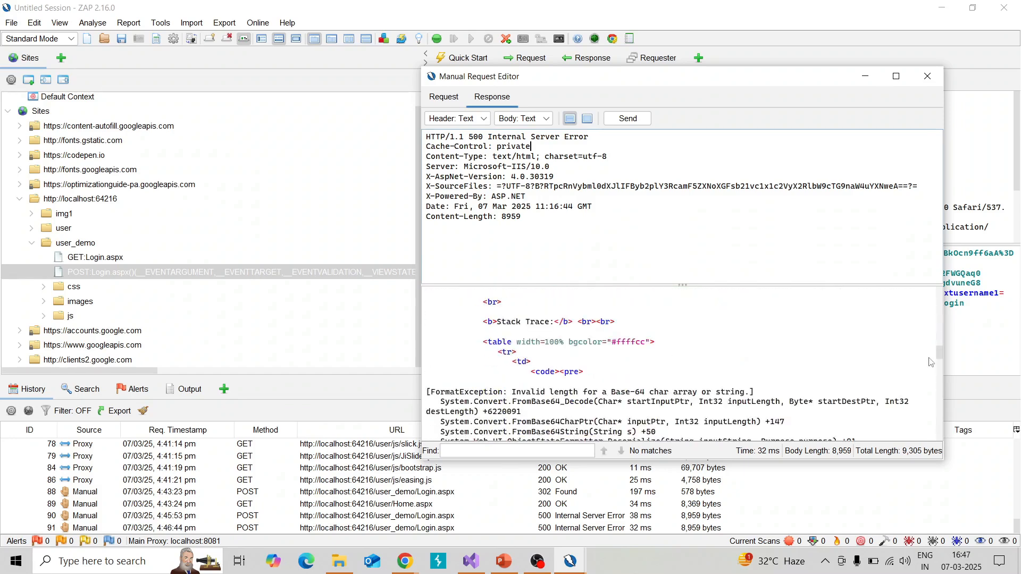
{"action": "scroll", "scroll_direction": "down", "scroll_amount": 3}
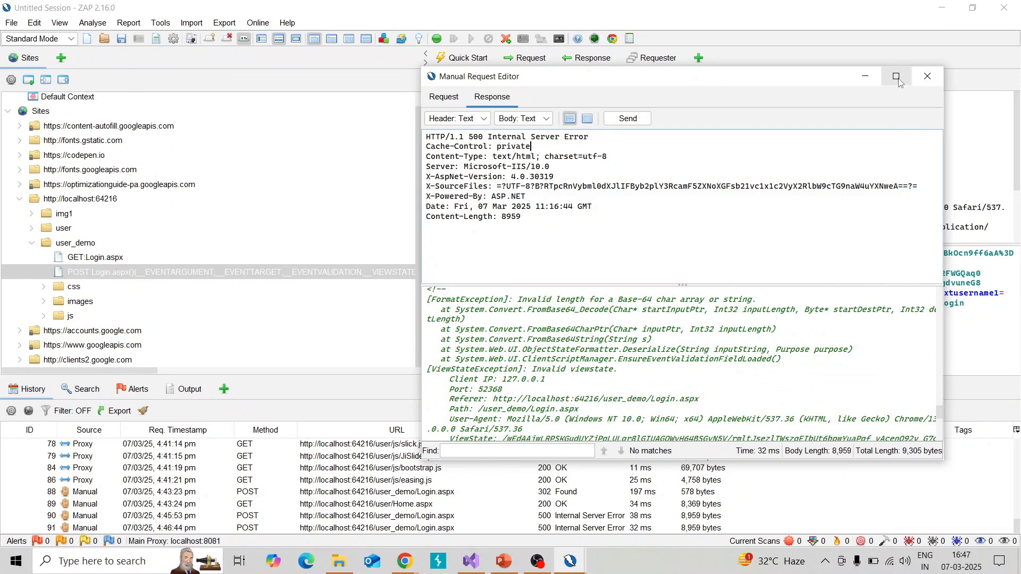
{"action": "left_click", "coordinate": [896, 76]}
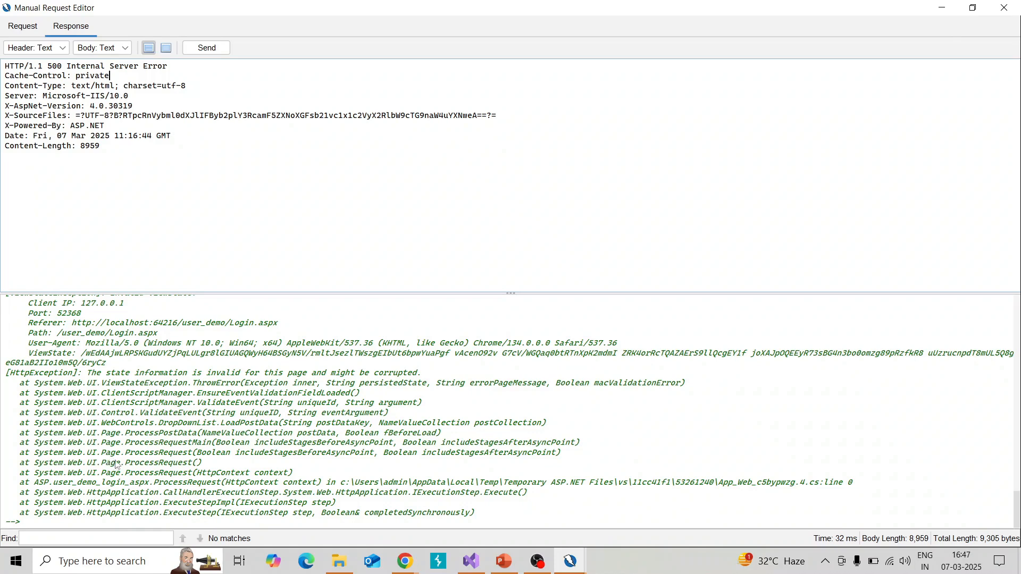
Review the ViewStateException and HttpException details and the sent request, then return to PowerPoint.
{"action": "scroll", "scroll_direction": "up", "scroll_amount": 3}
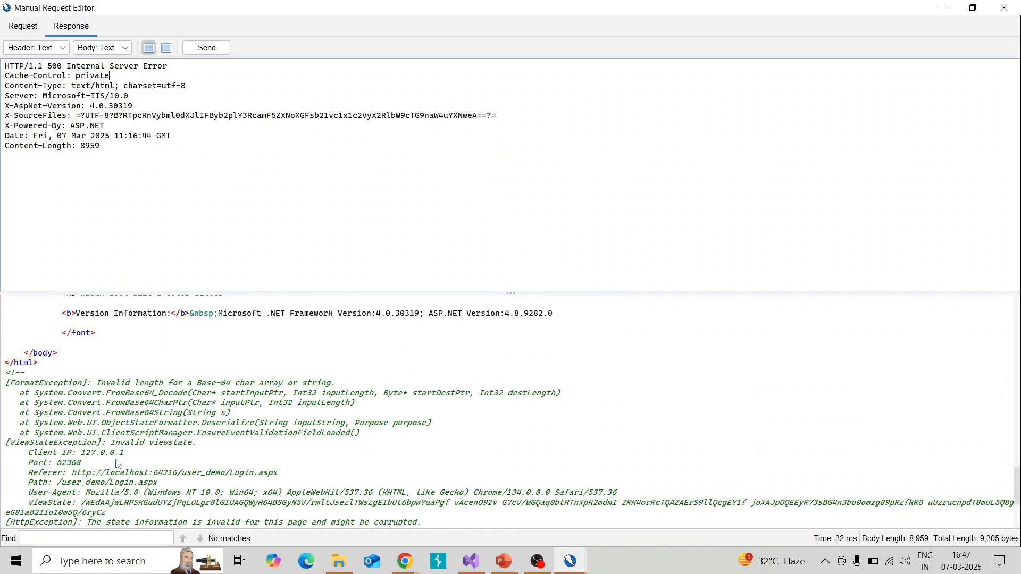
{"action": "scroll", "scroll_direction": "up", "scroll_amount": 3}
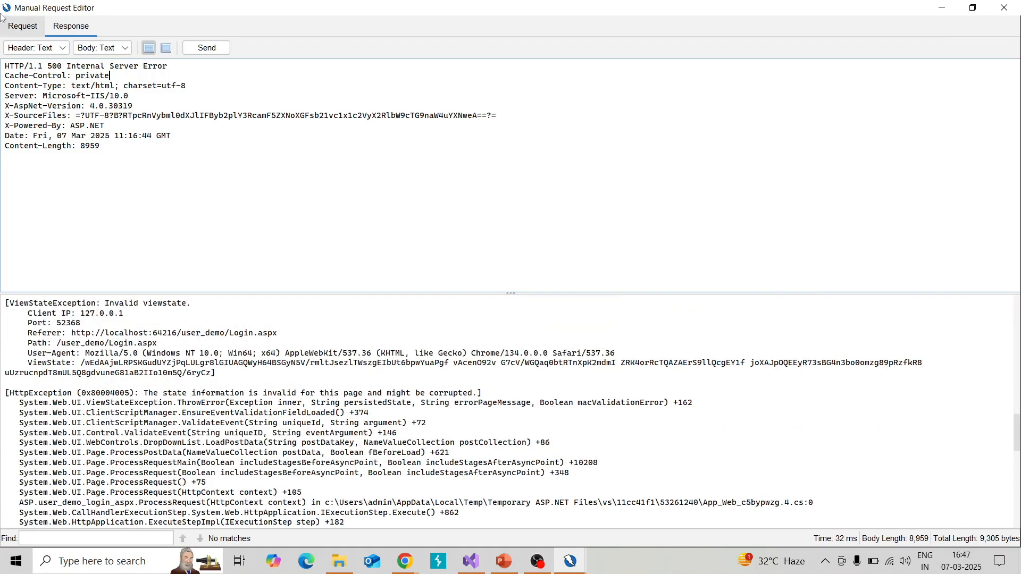
{"action": "left_click", "coordinate": [22, 25]}
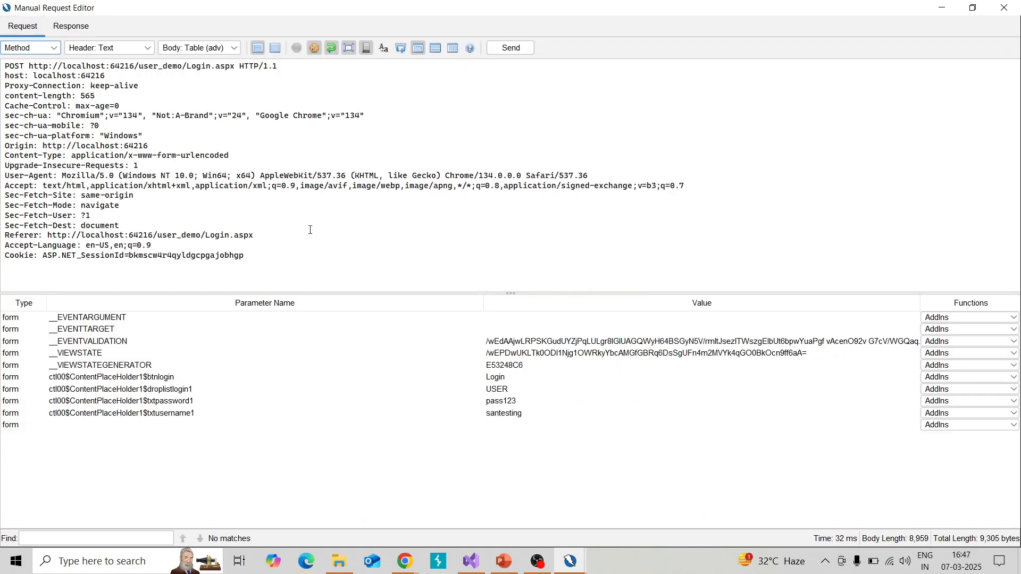
{"action": "mouse_move", "coordinate": [284, 361]}
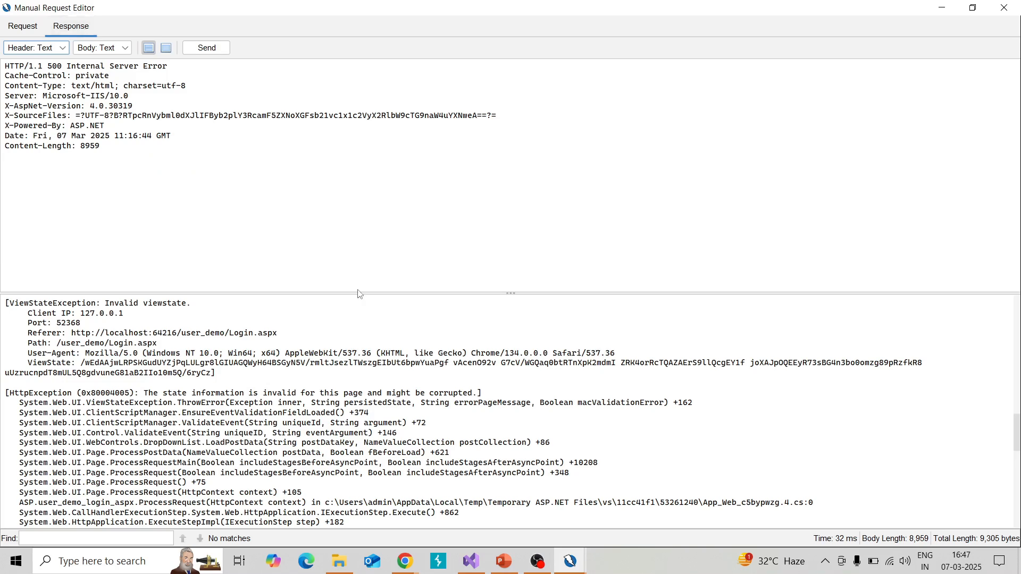
{"action": "mouse_move", "coordinate": [521, 517]}
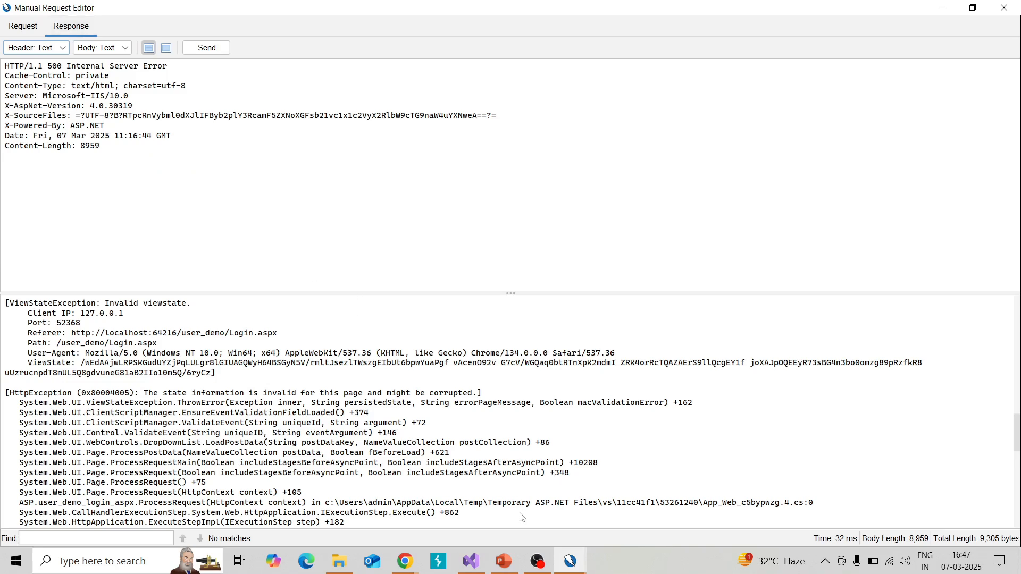
{"action": "left_click", "coordinate": [504, 560]}
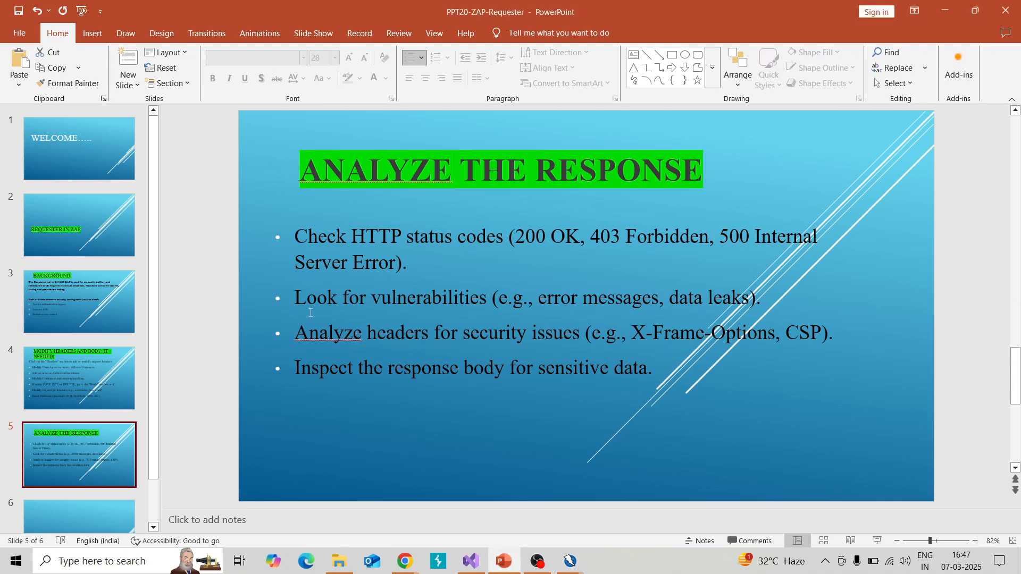